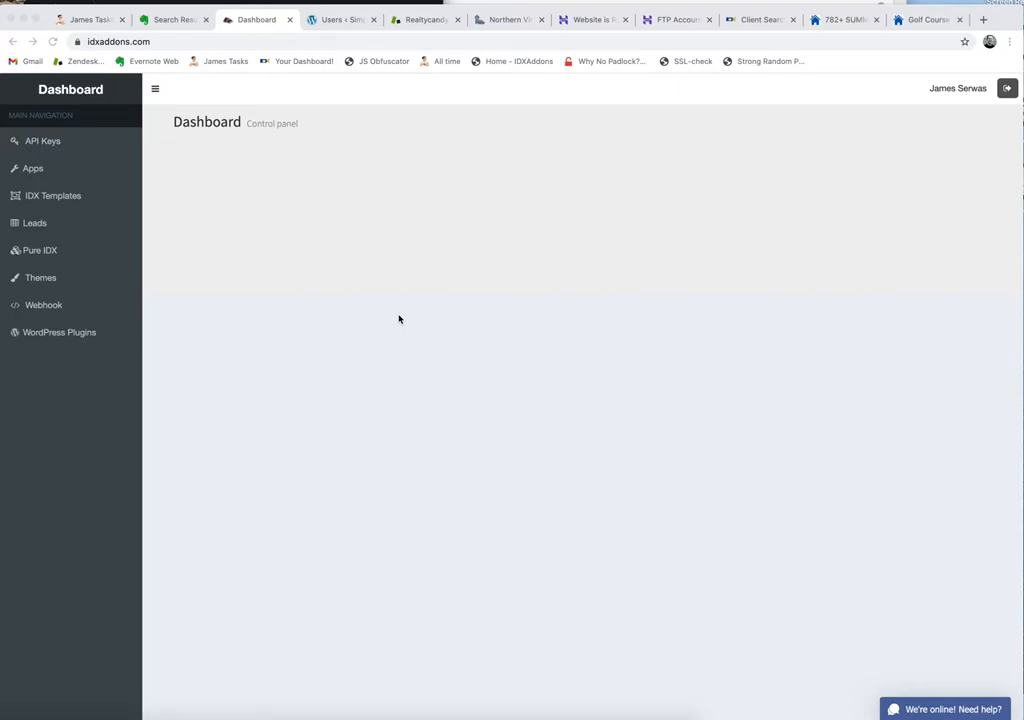
mouse_move(88, 140)
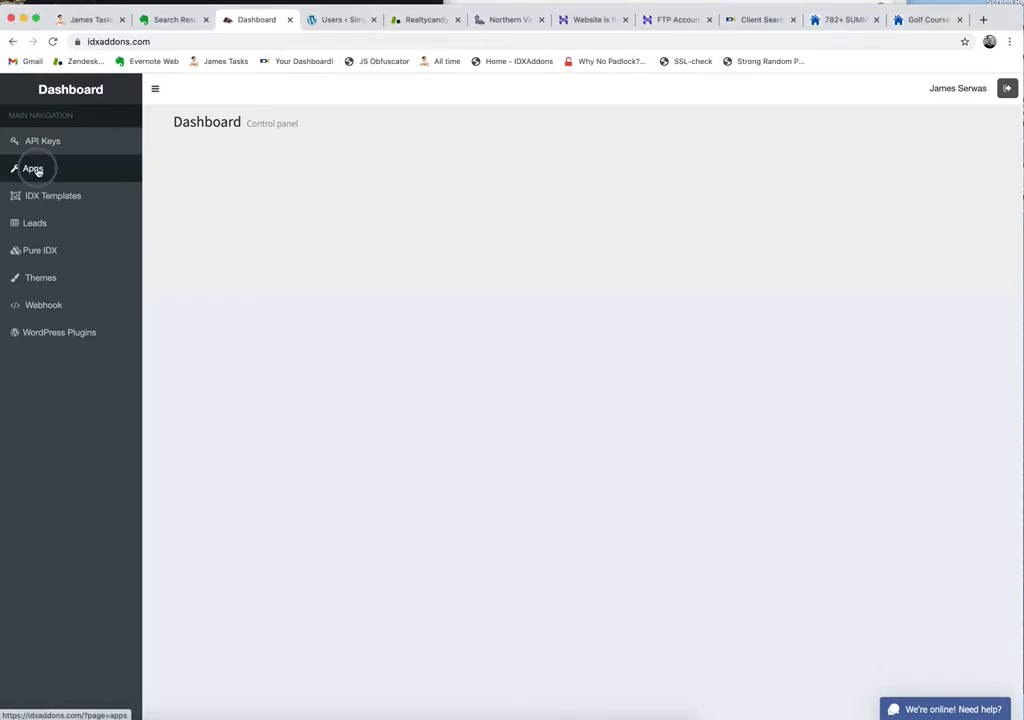
- Launch the Social Media Image Generator from Apps and list its post size options
click(32, 168)
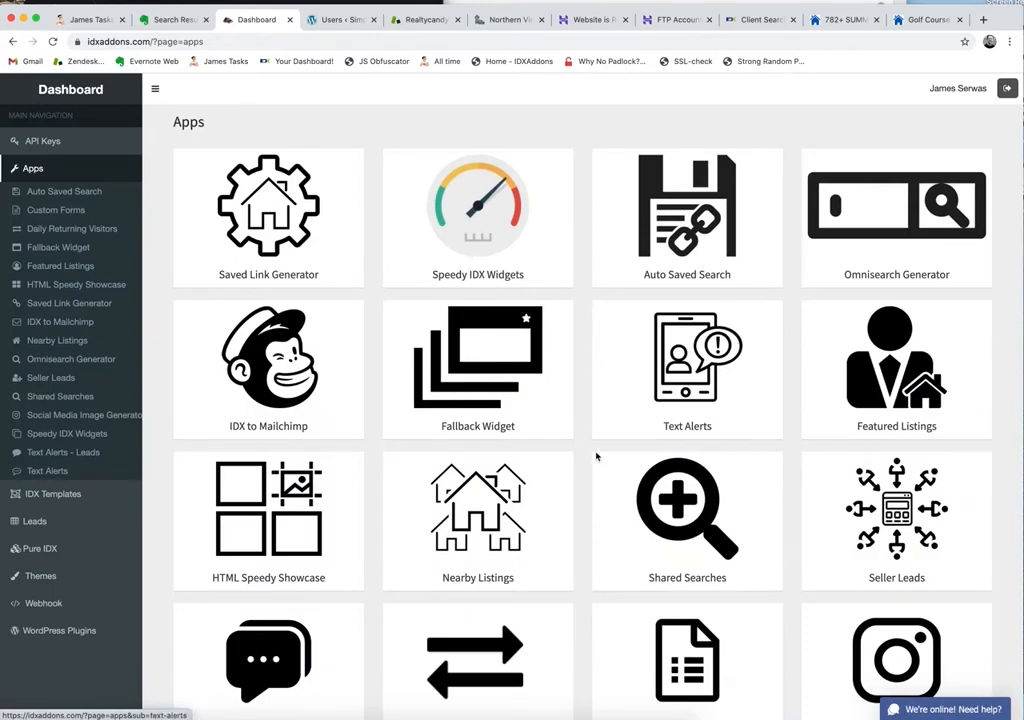
scroll(down, 3)
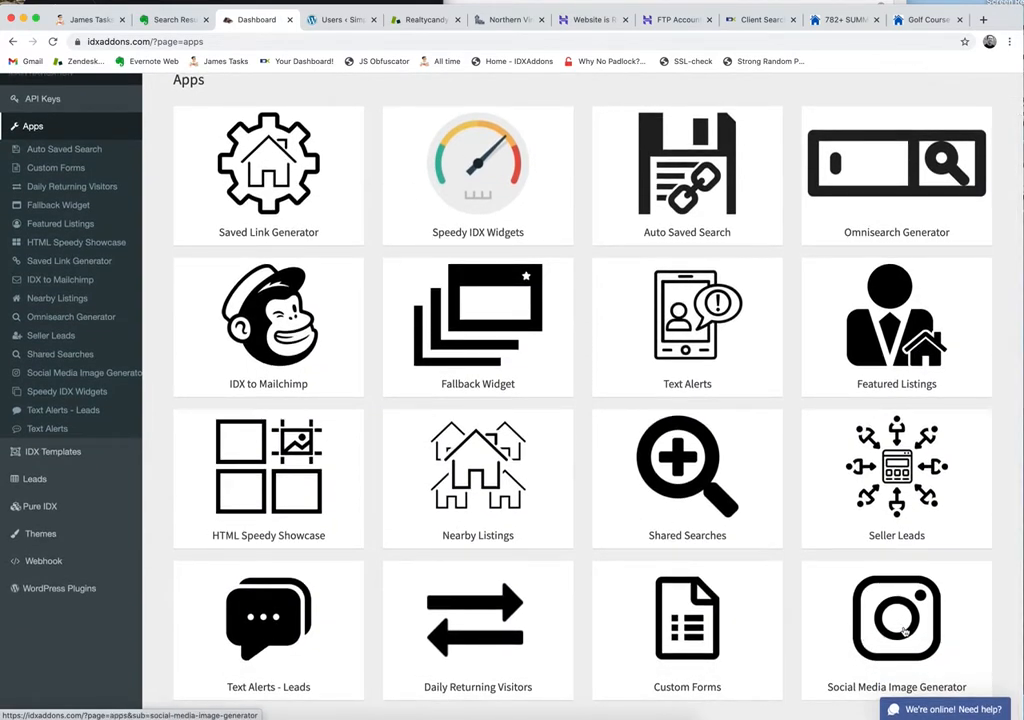
click(896, 620)
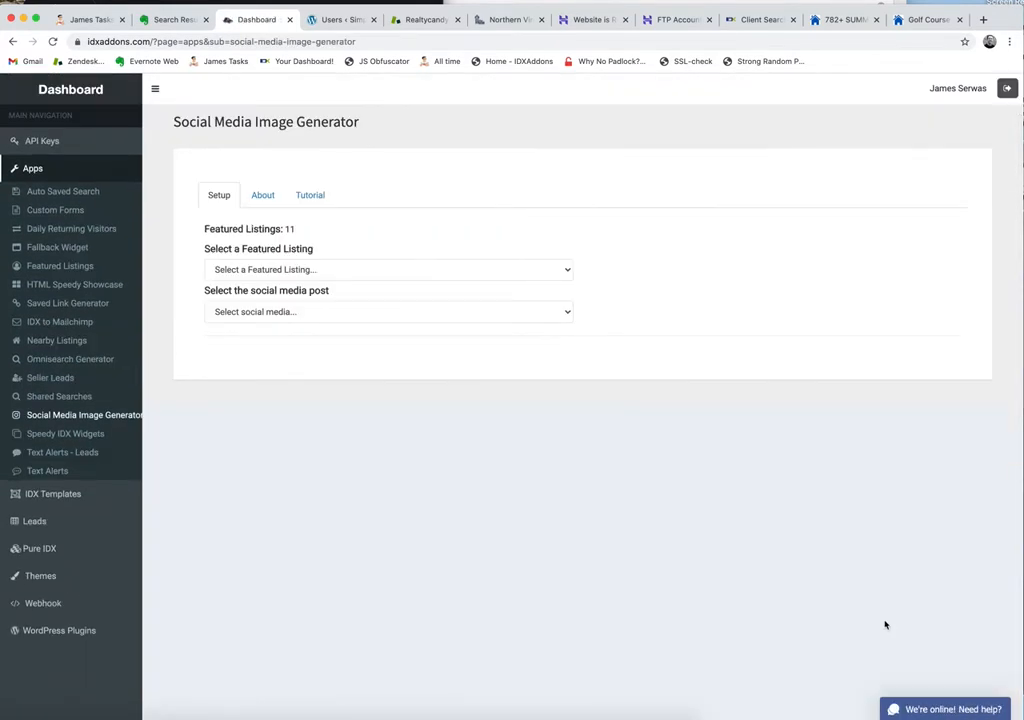
mouse_move(488, 304)
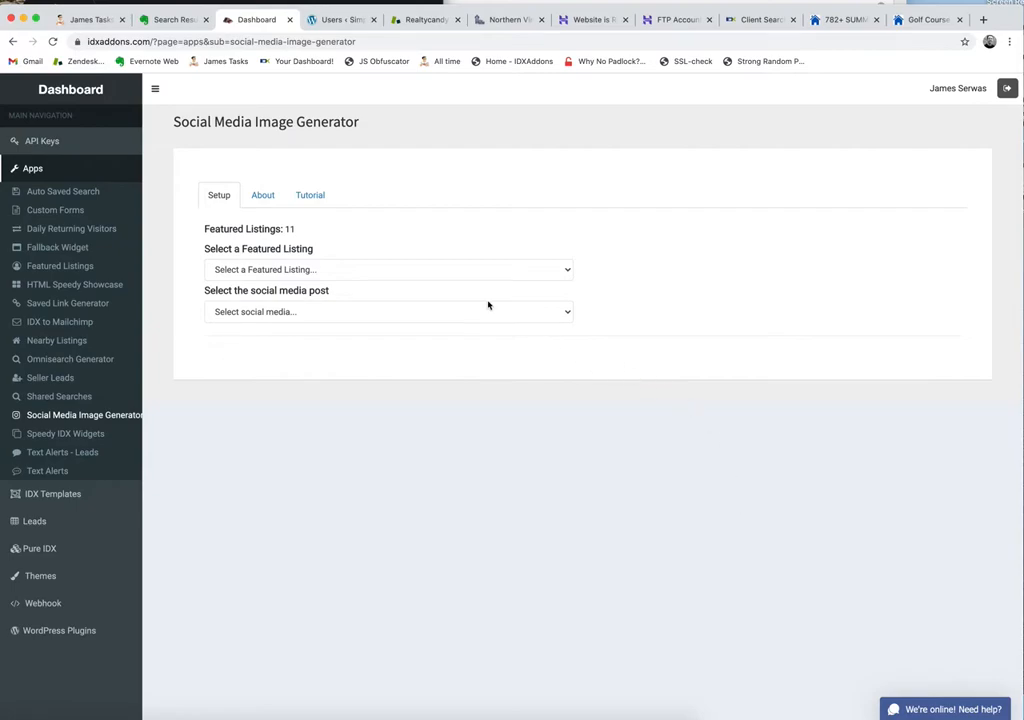
mouse_move(504, 272)
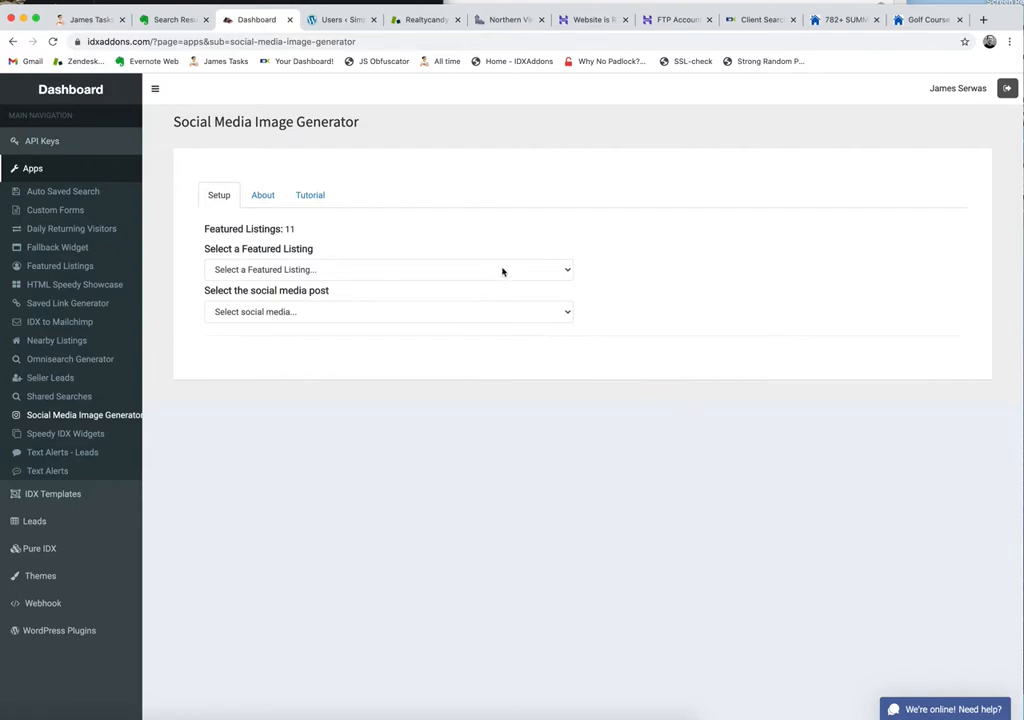
click(388, 268)
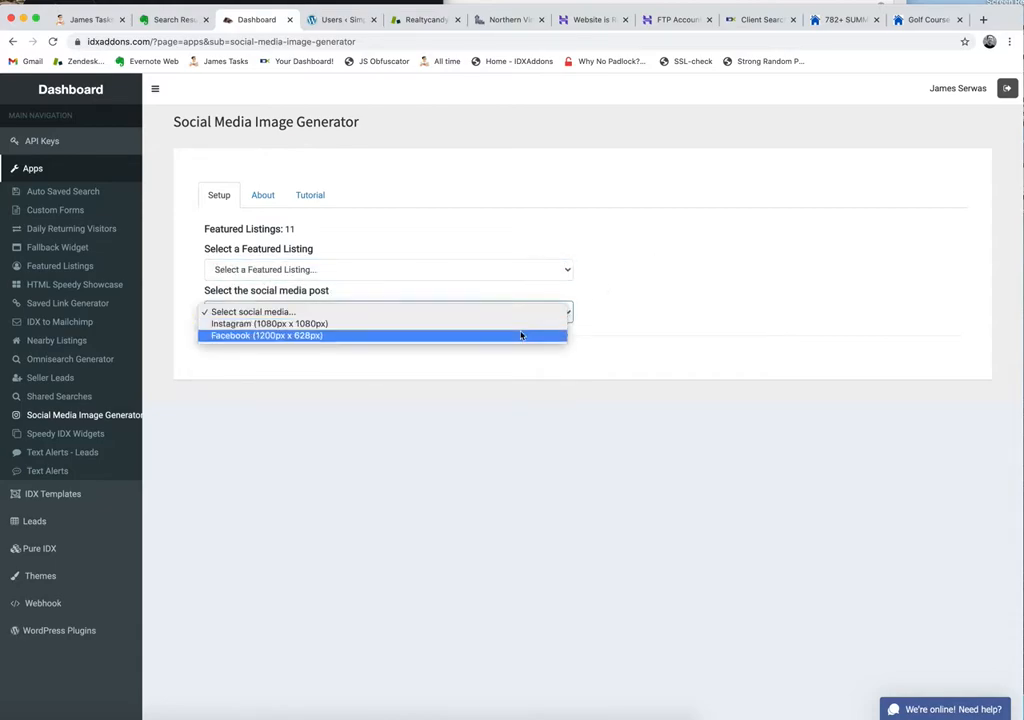
mouse_move(516, 338)
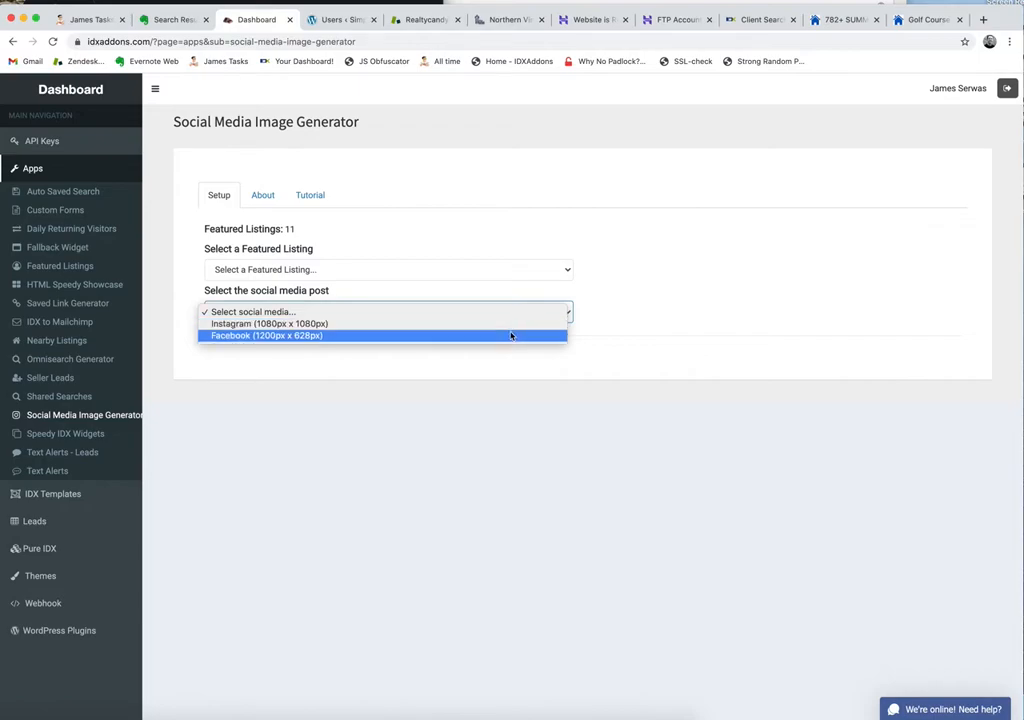
click(268, 336)
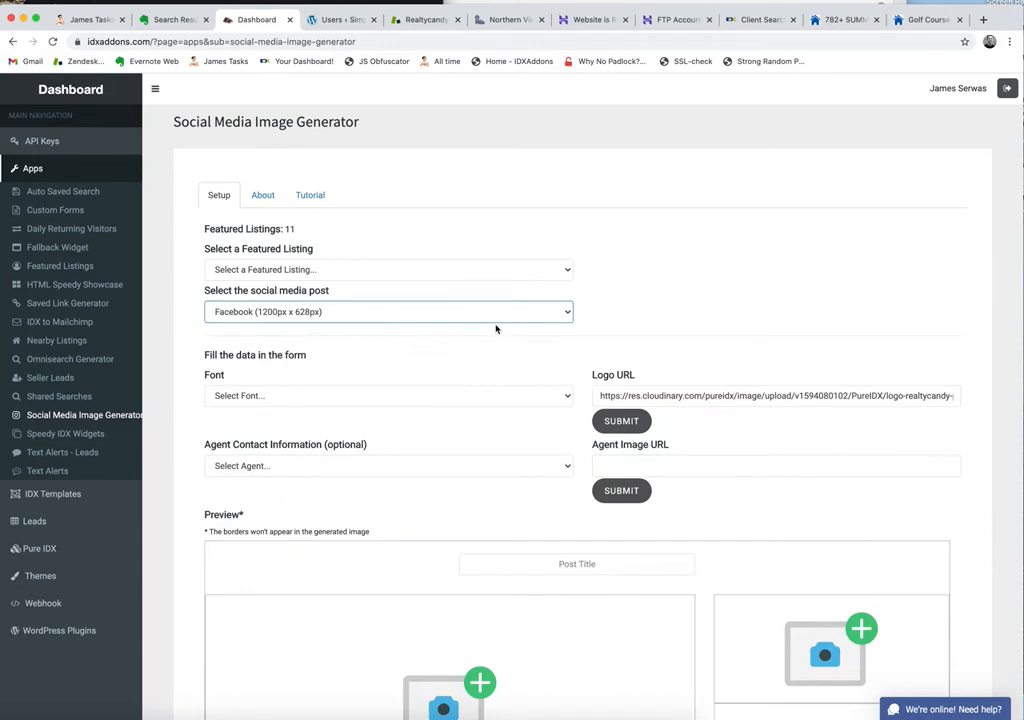
click(388, 268)
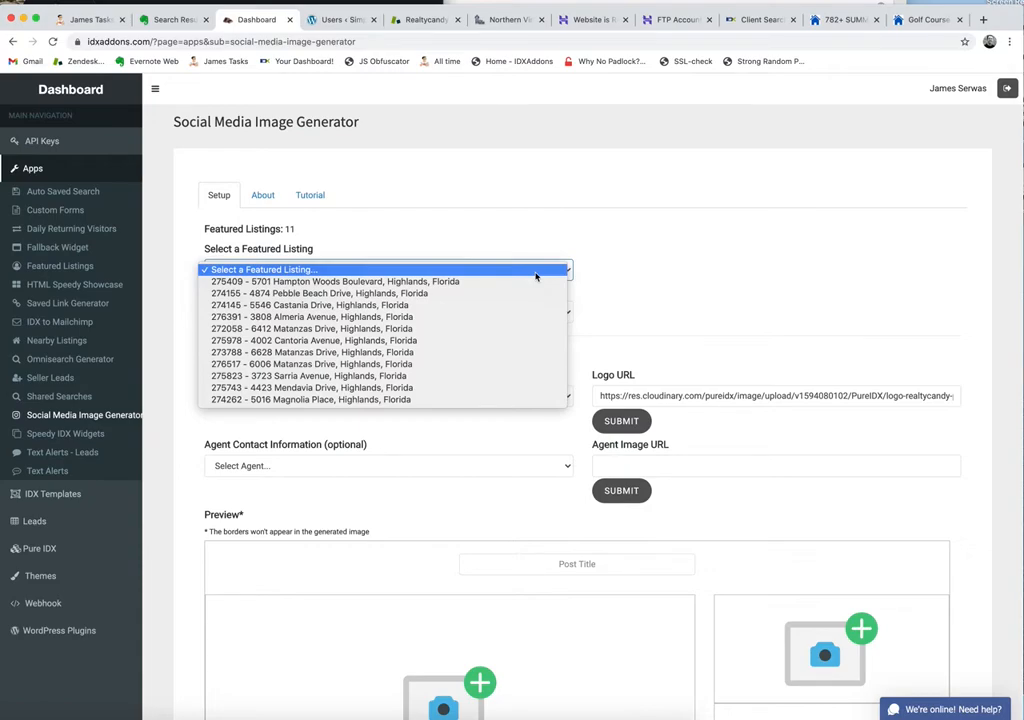
mouse_move(310, 304)
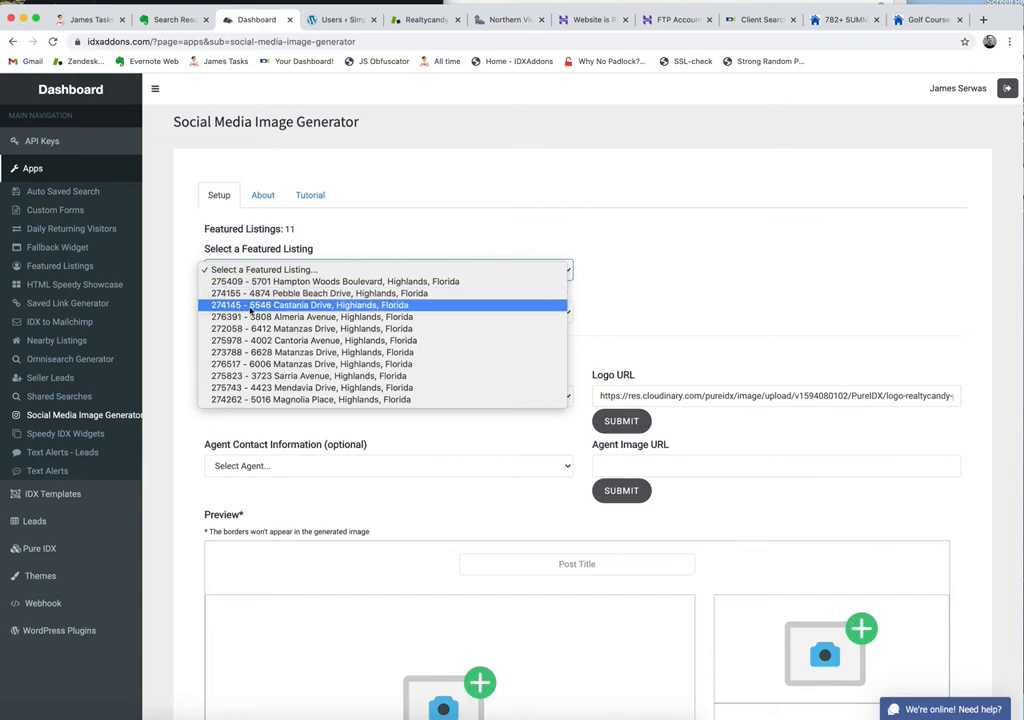
mouse_move(284, 316)
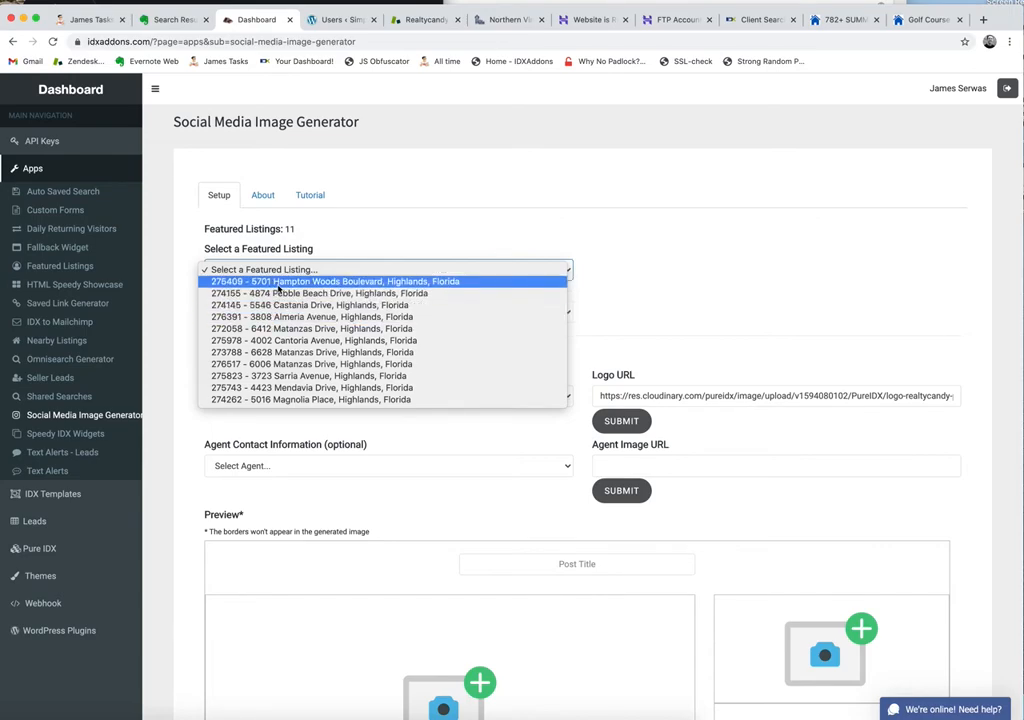
click(336, 280)
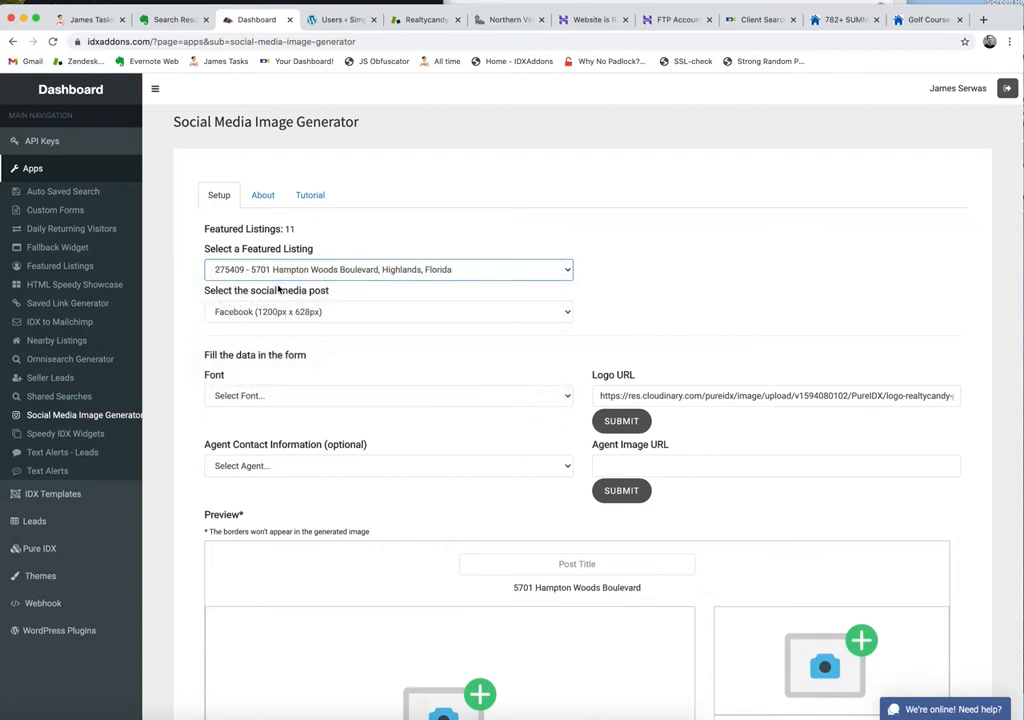
scroll(down, 3)
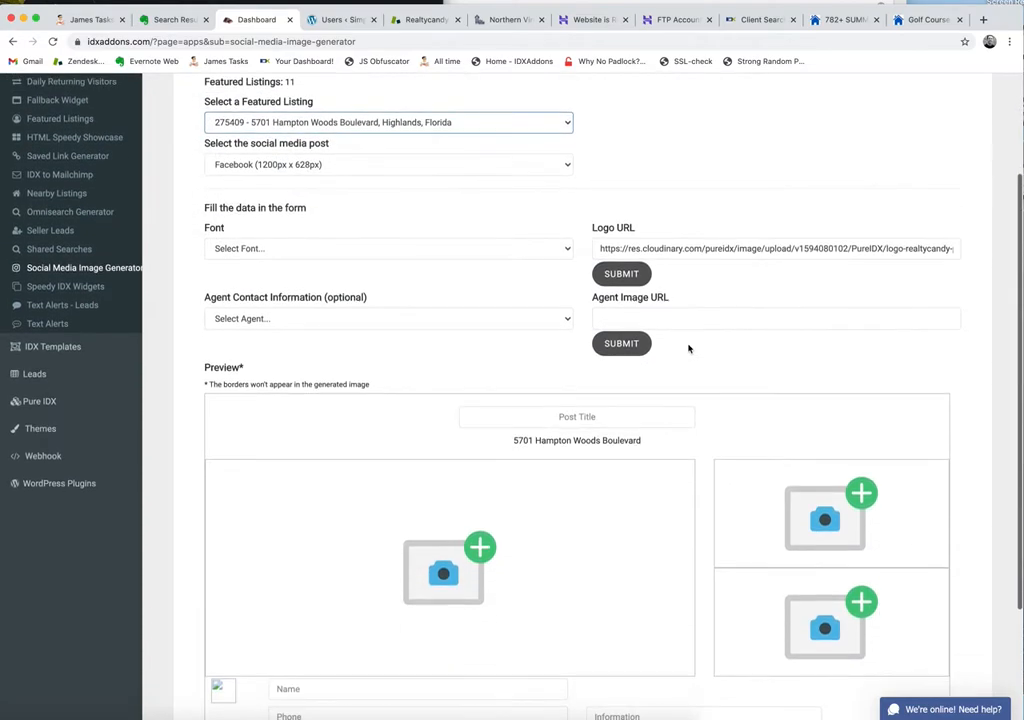
mouse_move(442, 278)
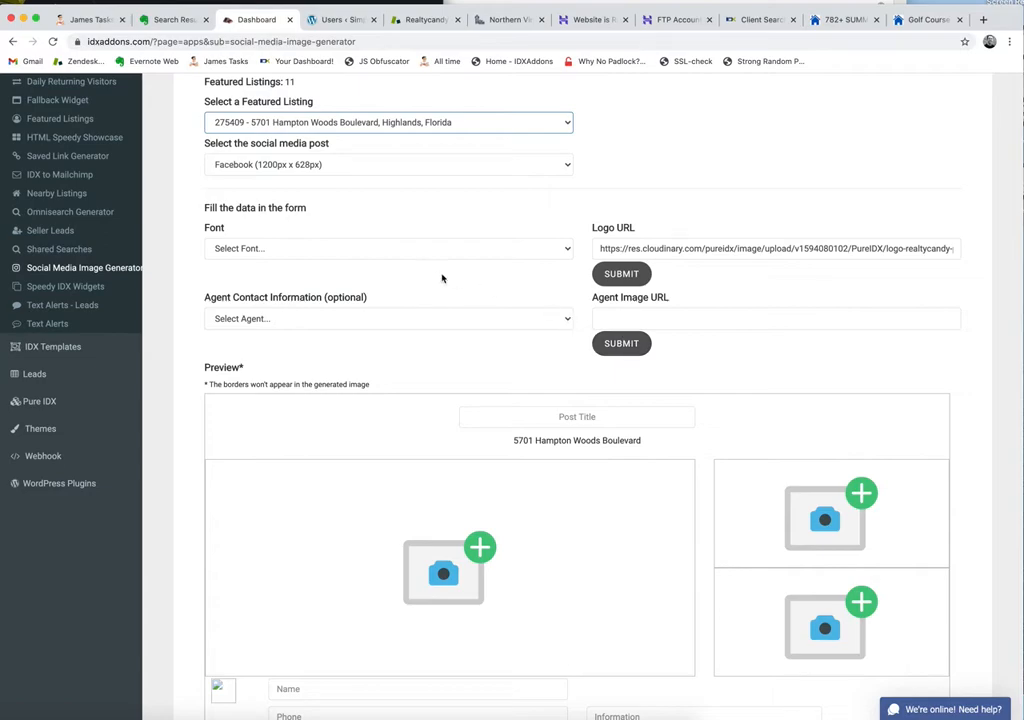
mouse_move(396, 244)
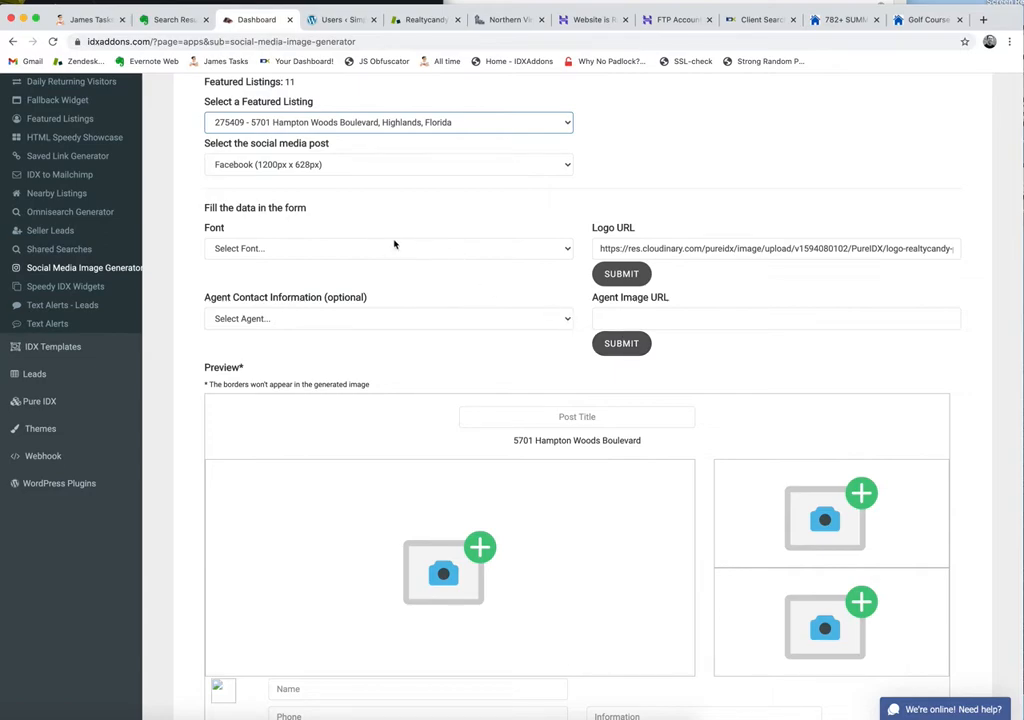
- Set the image font to Arial, then change it to EB Garamond
click(388, 248)
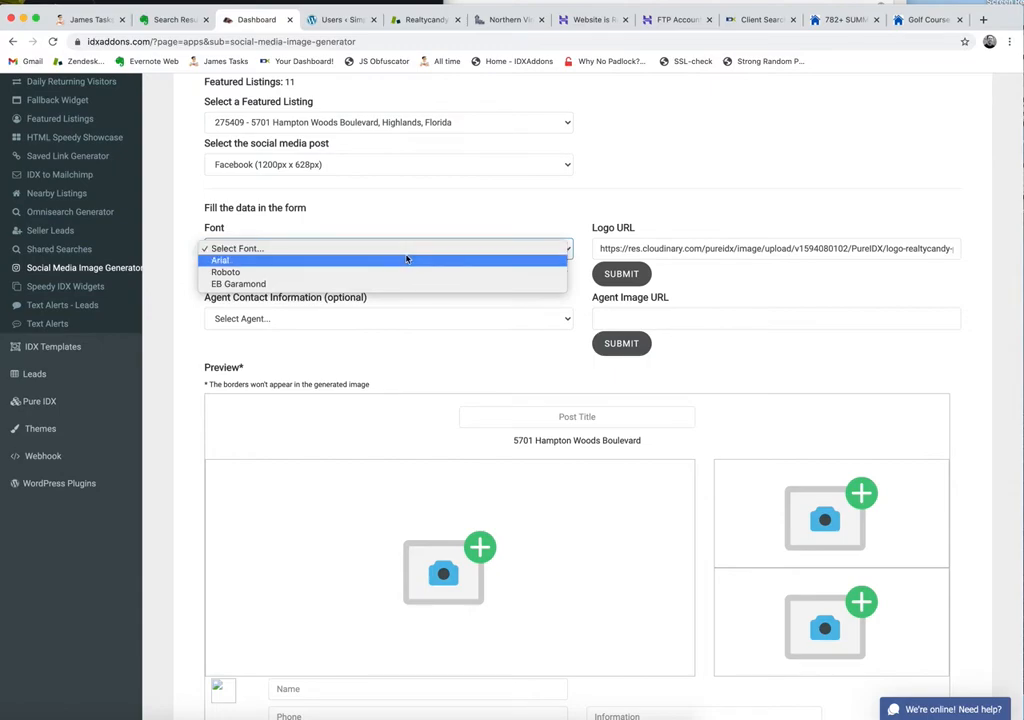
click(220, 260)
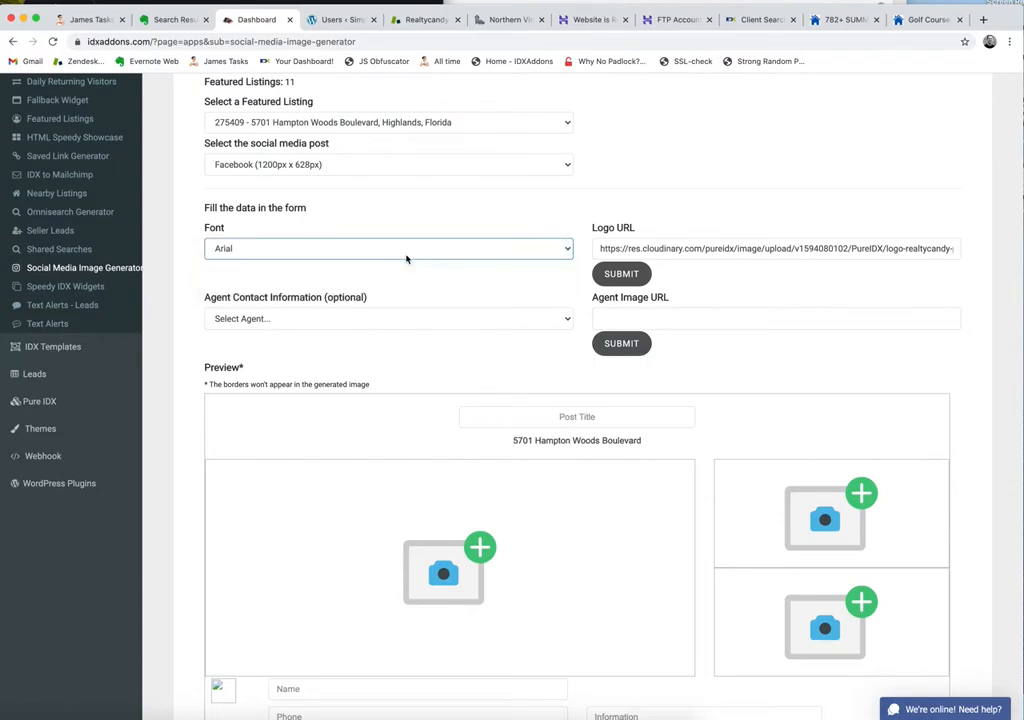
click(388, 248)
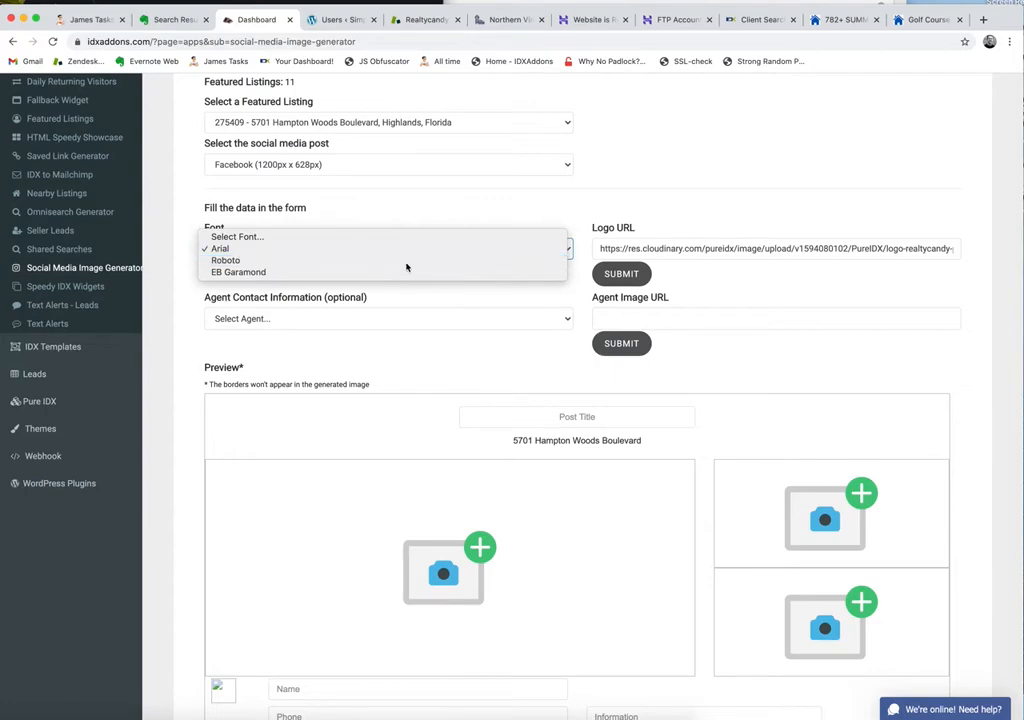
mouse_move(238, 260)
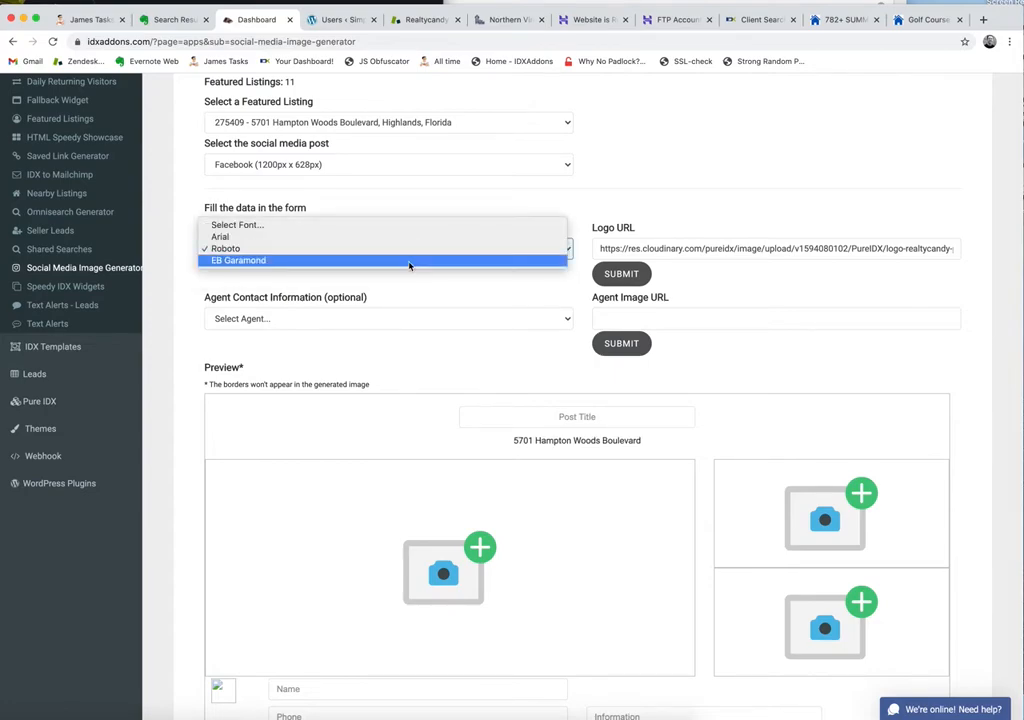
click(238, 260)
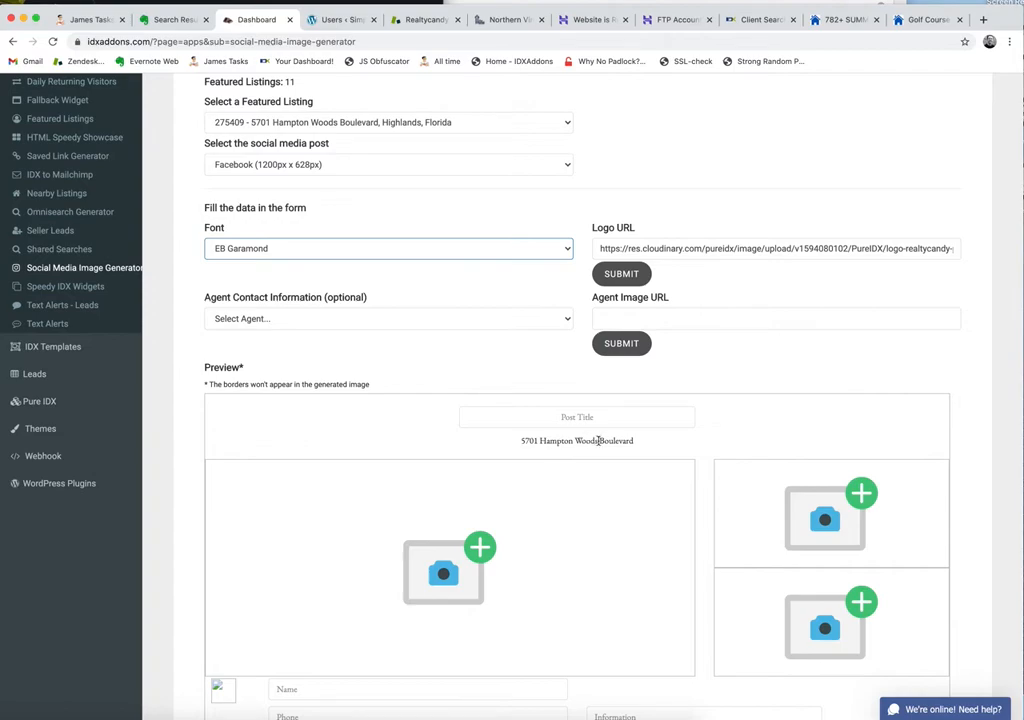
mouse_move(490, 328)
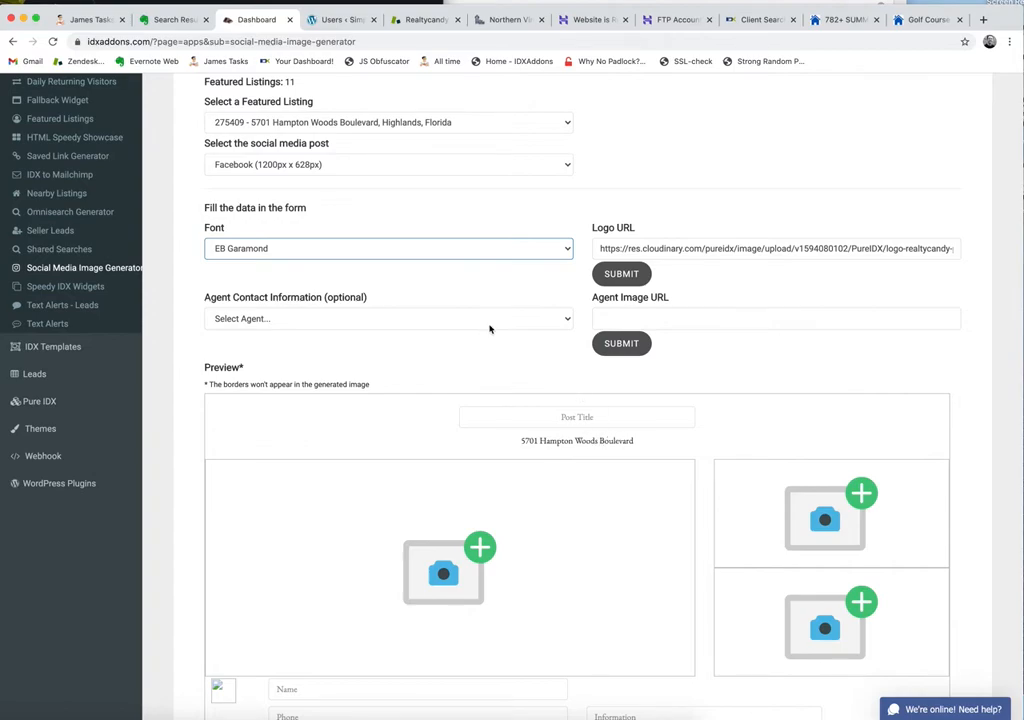
click(388, 318)
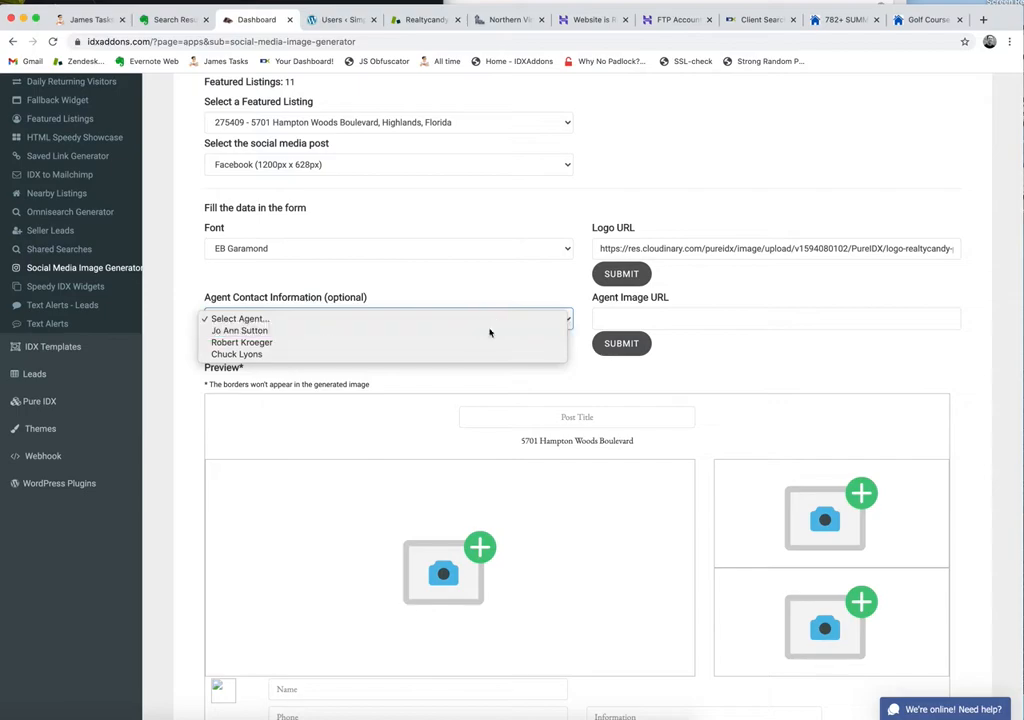
click(240, 330)
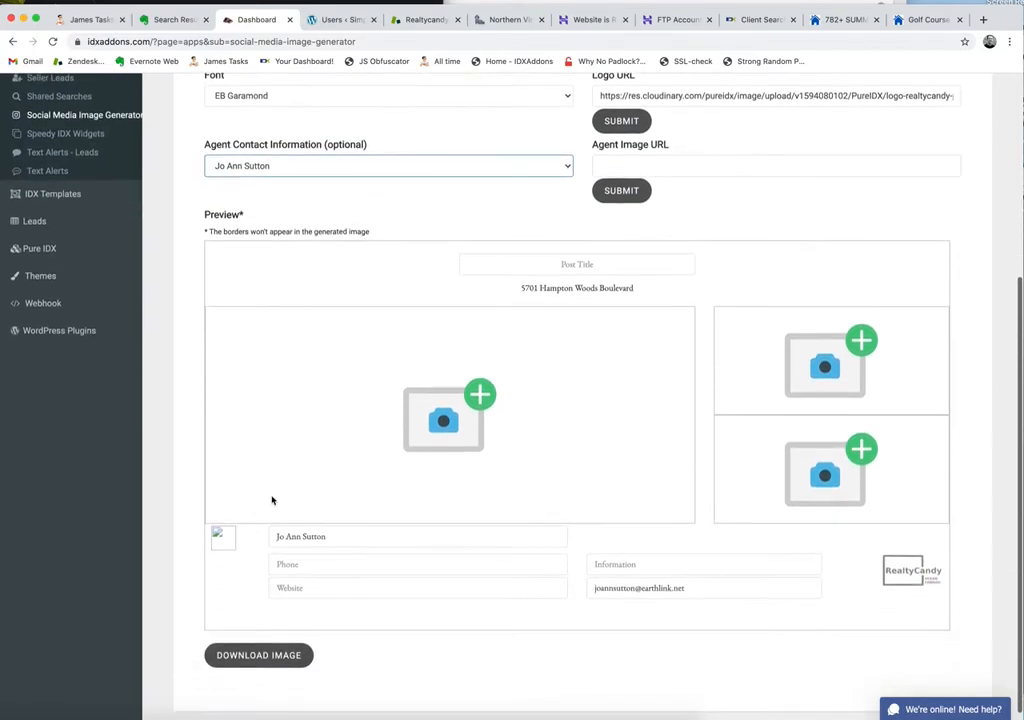
scroll(down, 3)
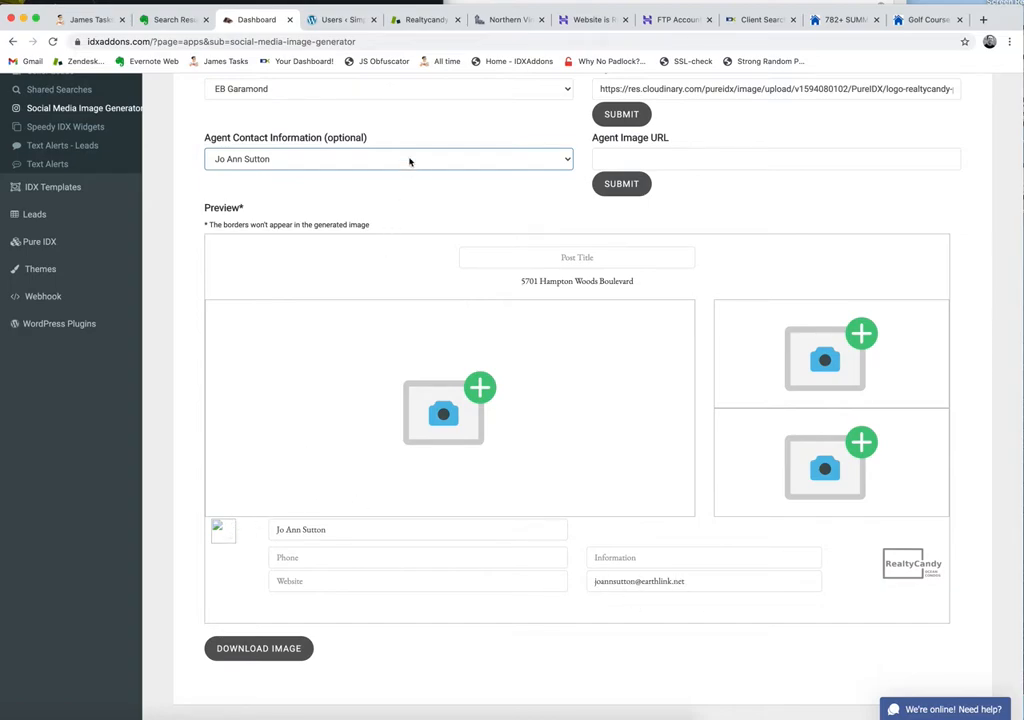
click(388, 158)
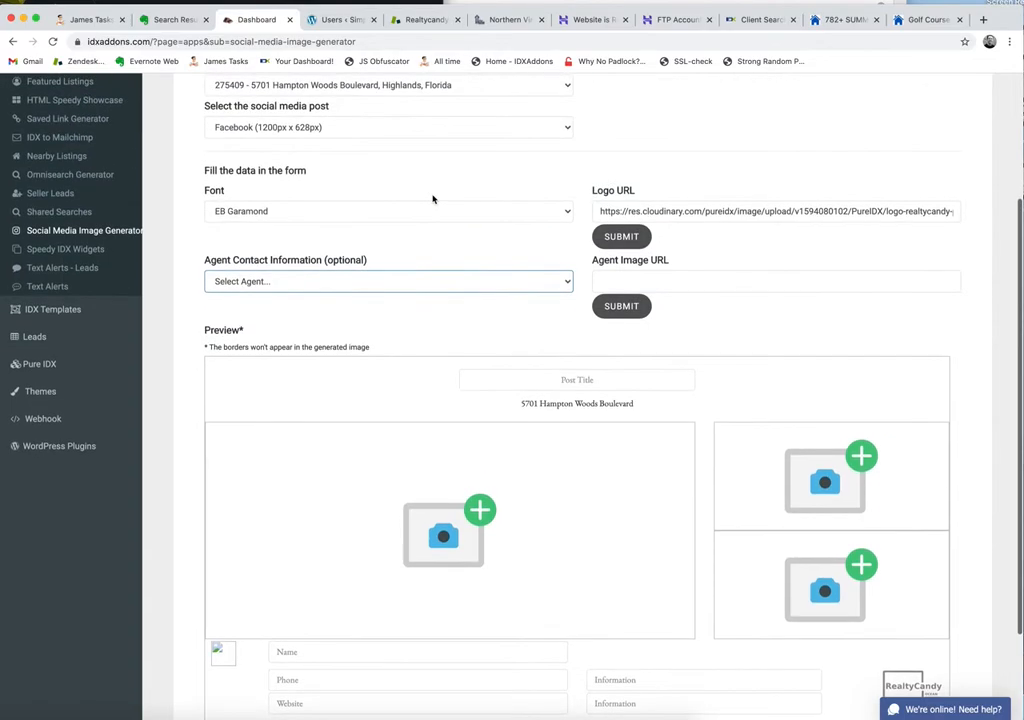
mouse_move(484, 486)
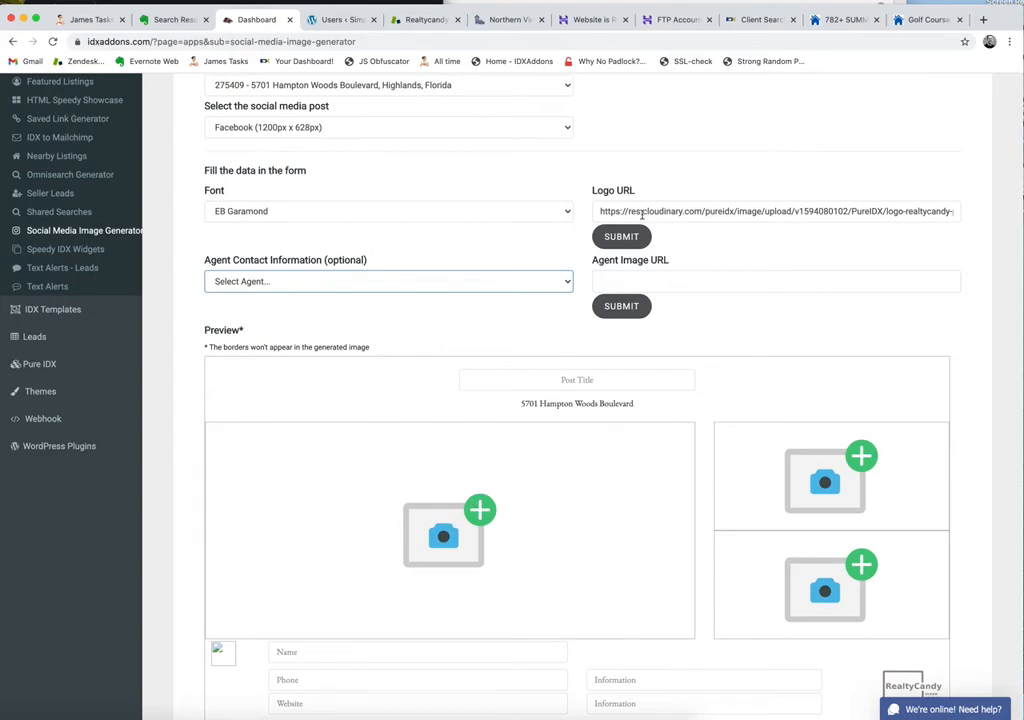
scroll(down, 3)
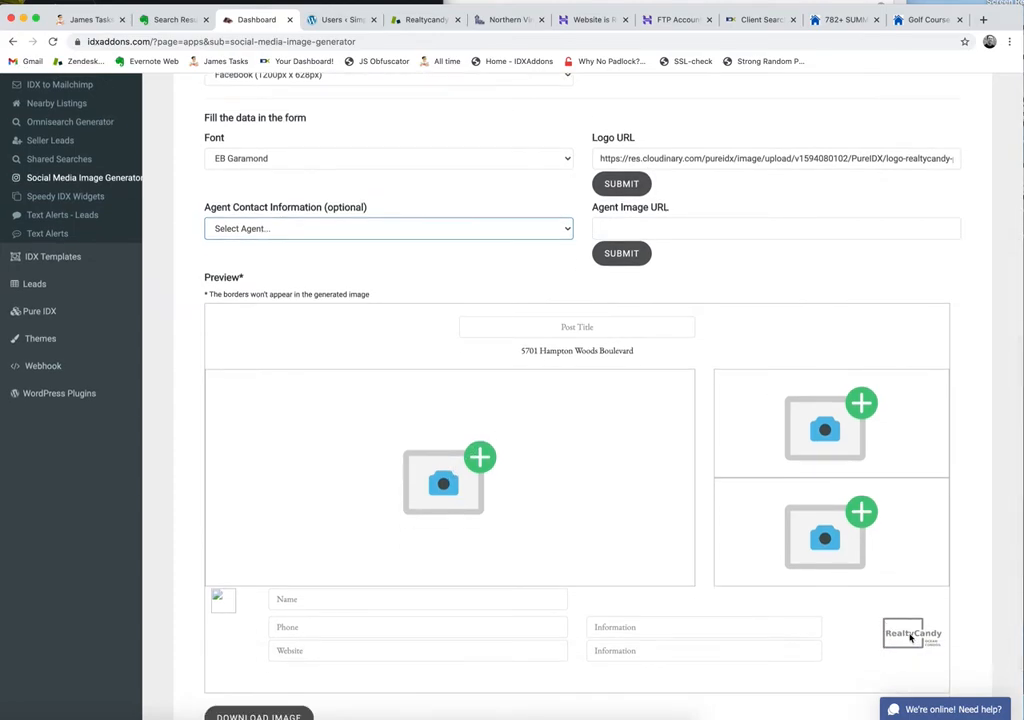
mouse_move(756, 30)
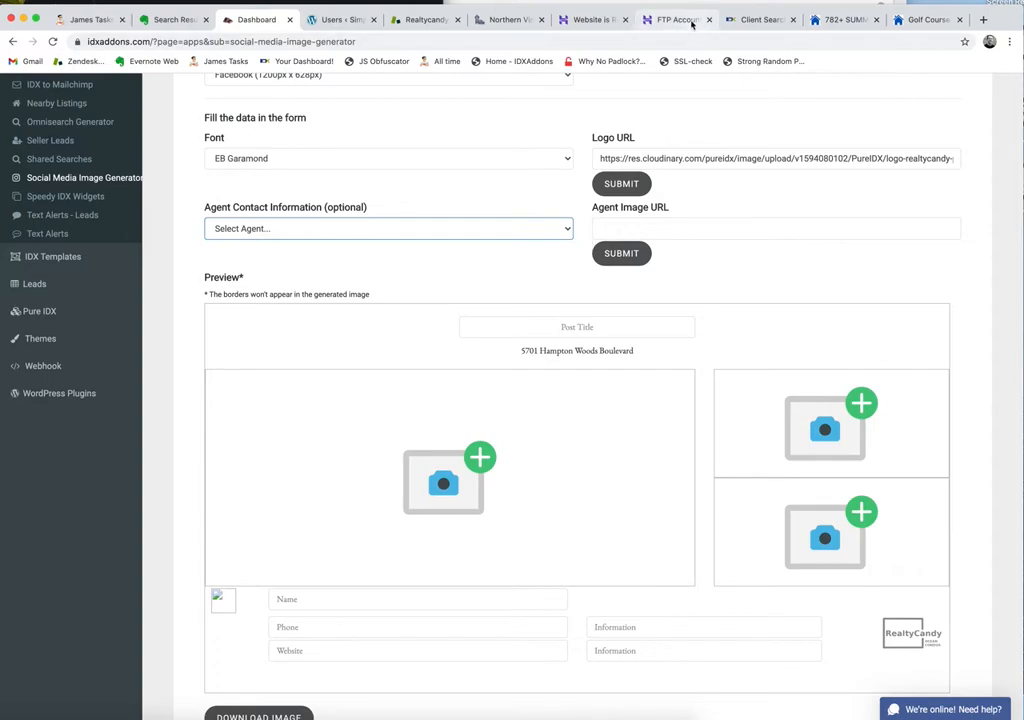
mouse_move(768, 20)
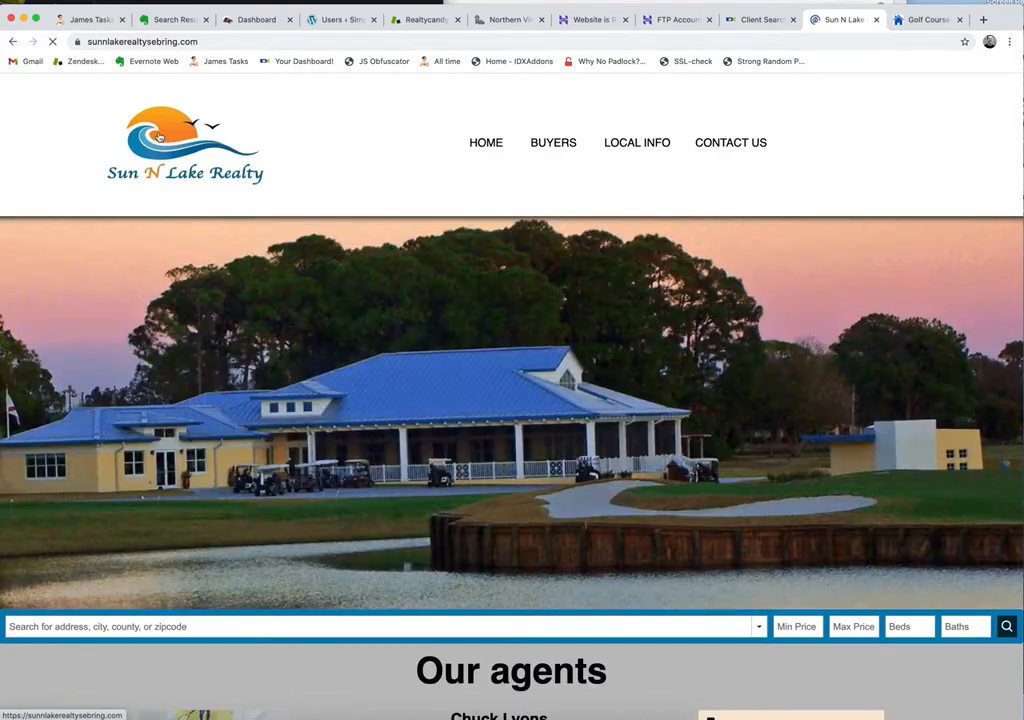
- Copy the Sun N Lake Realty logo's image address from the realty website
right_click(158, 132)
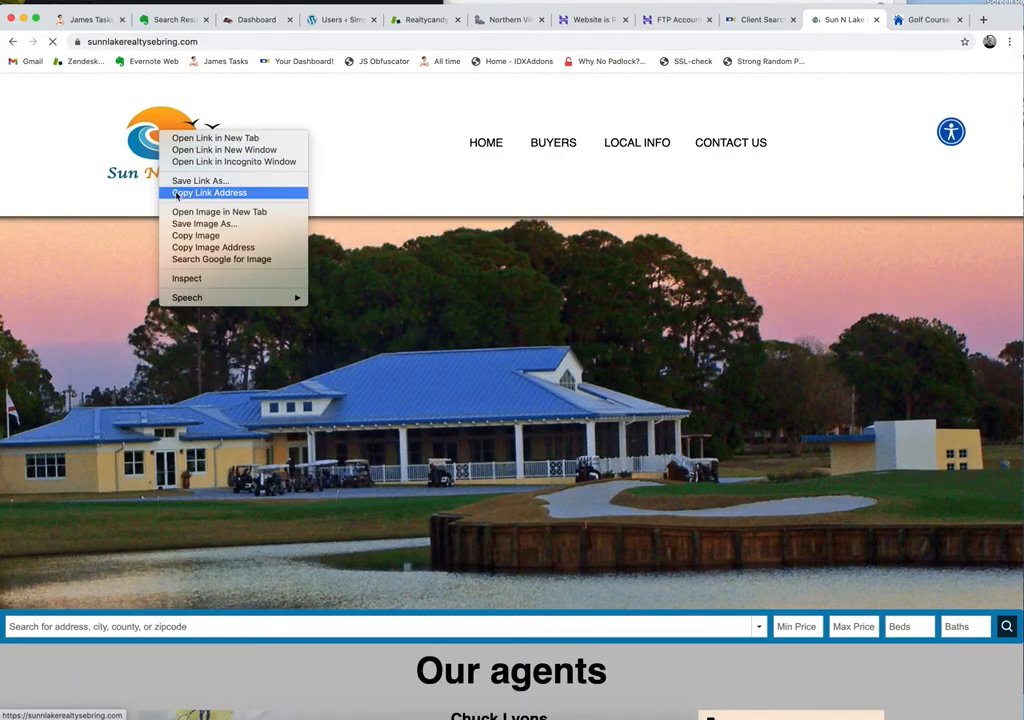
mouse_move(212, 248)
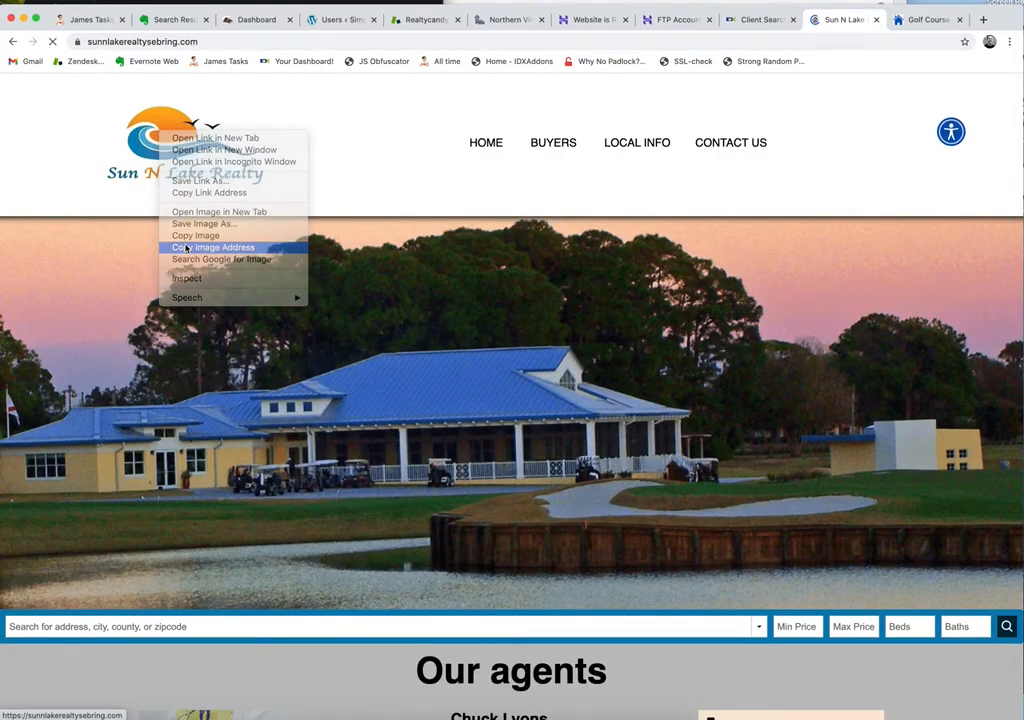
click(212, 248)
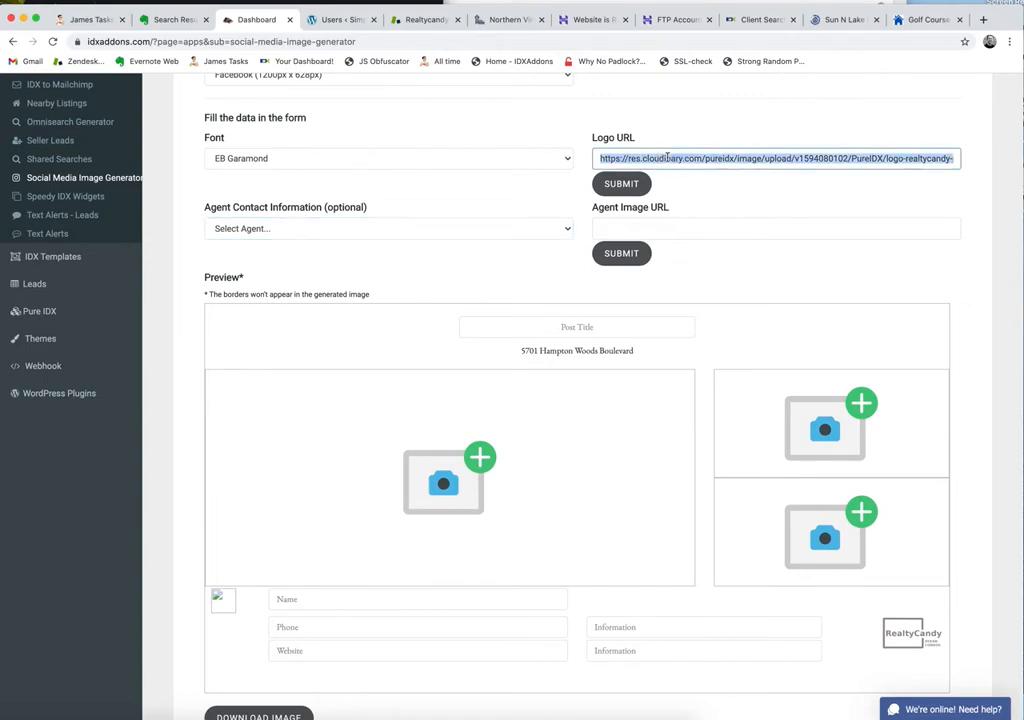
- Submit the pasted logo URL so the Sun N Lake Realty logo shows in the preview
click(620, 184)
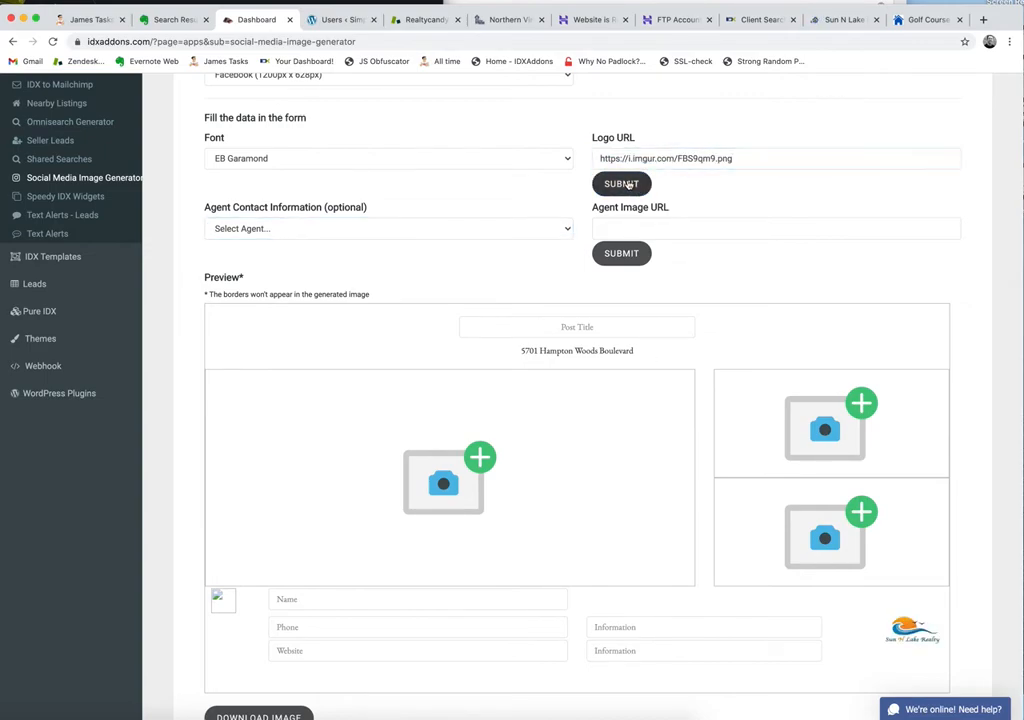
scroll(down, 3)
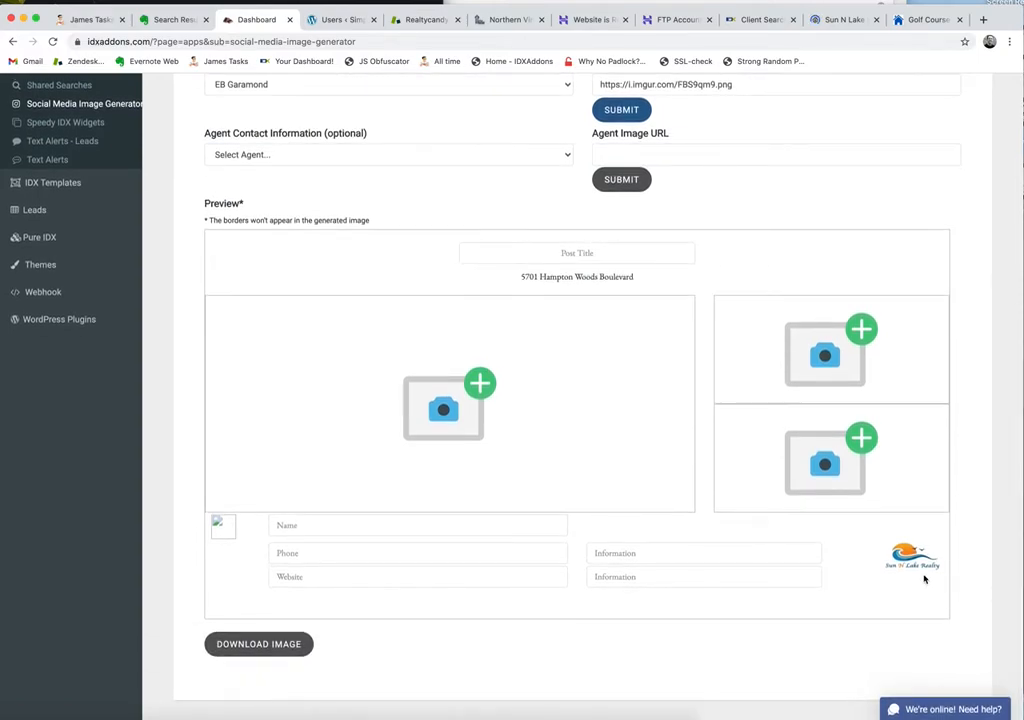
mouse_move(724, 188)
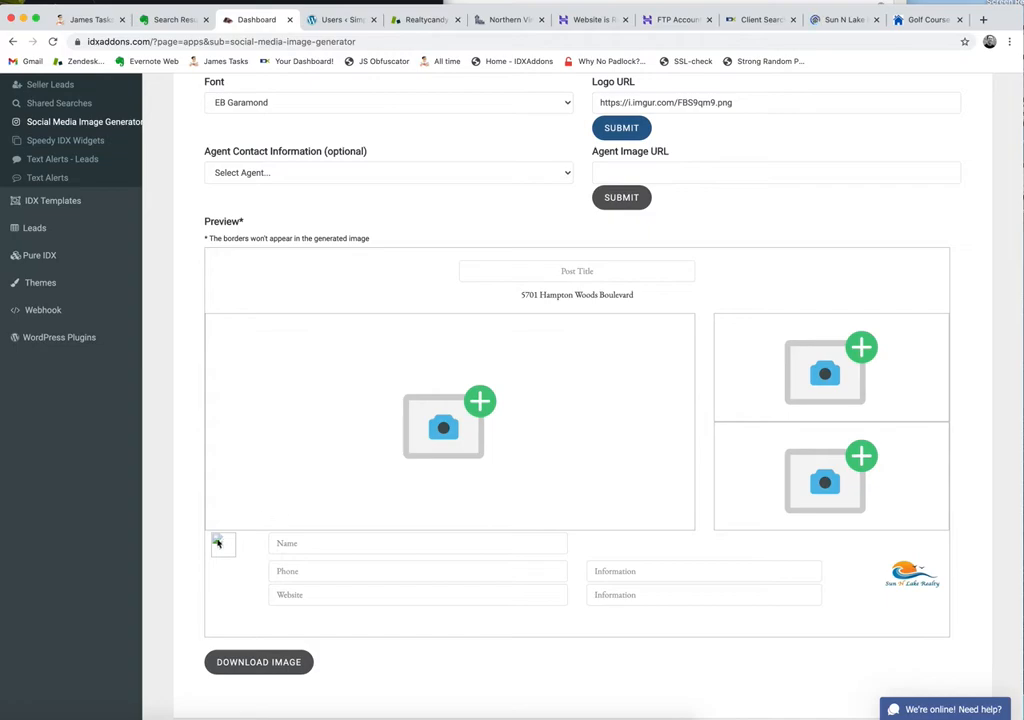
mouse_move(768, 20)
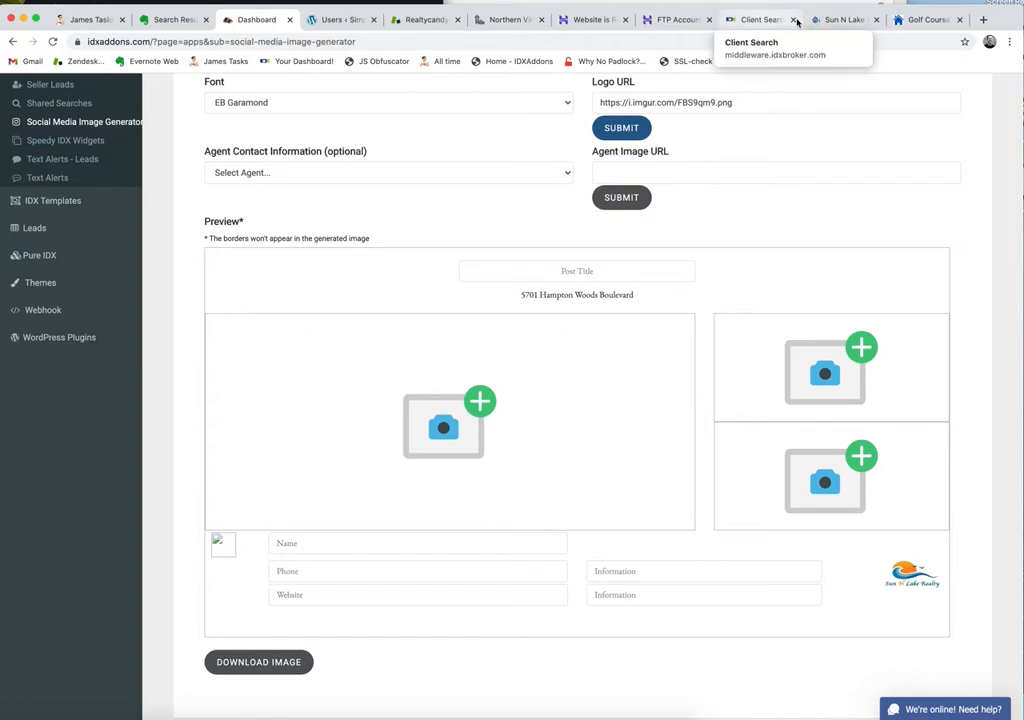
click(848, 20)
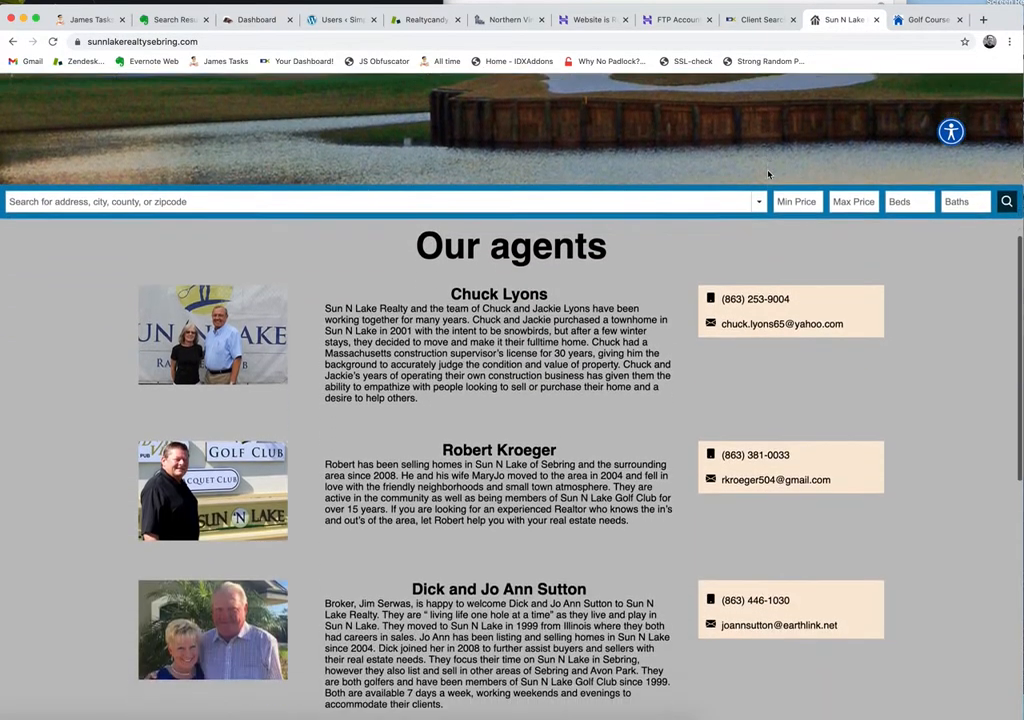
scroll(down, 3)
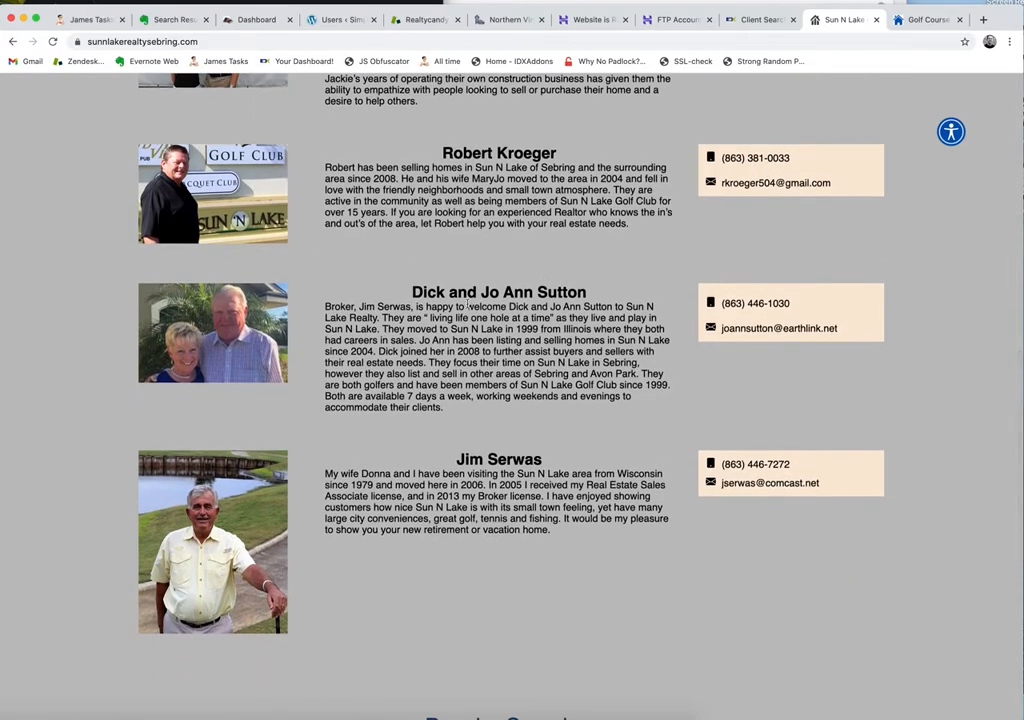
scroll(up, 3)
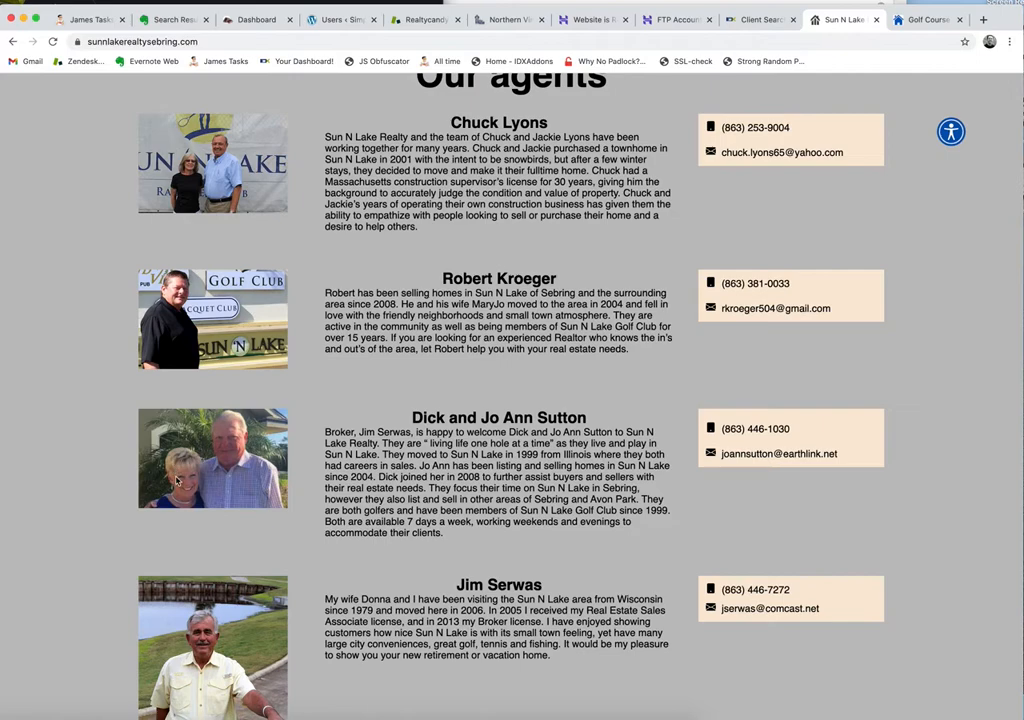
scroll(down, 3)
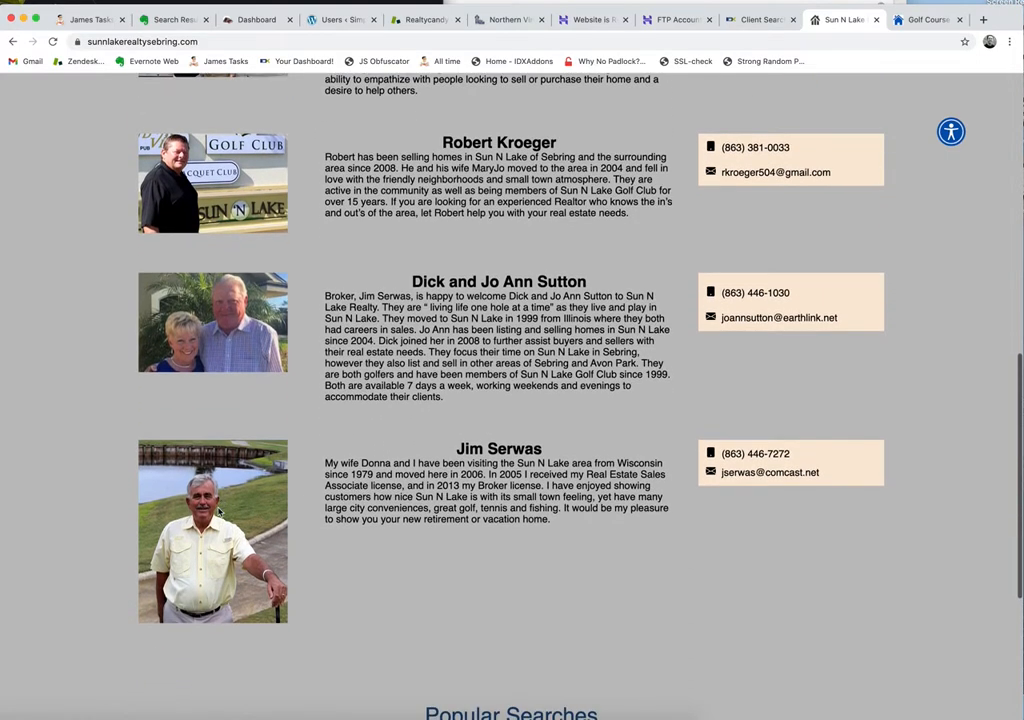
right_click(220, 508)
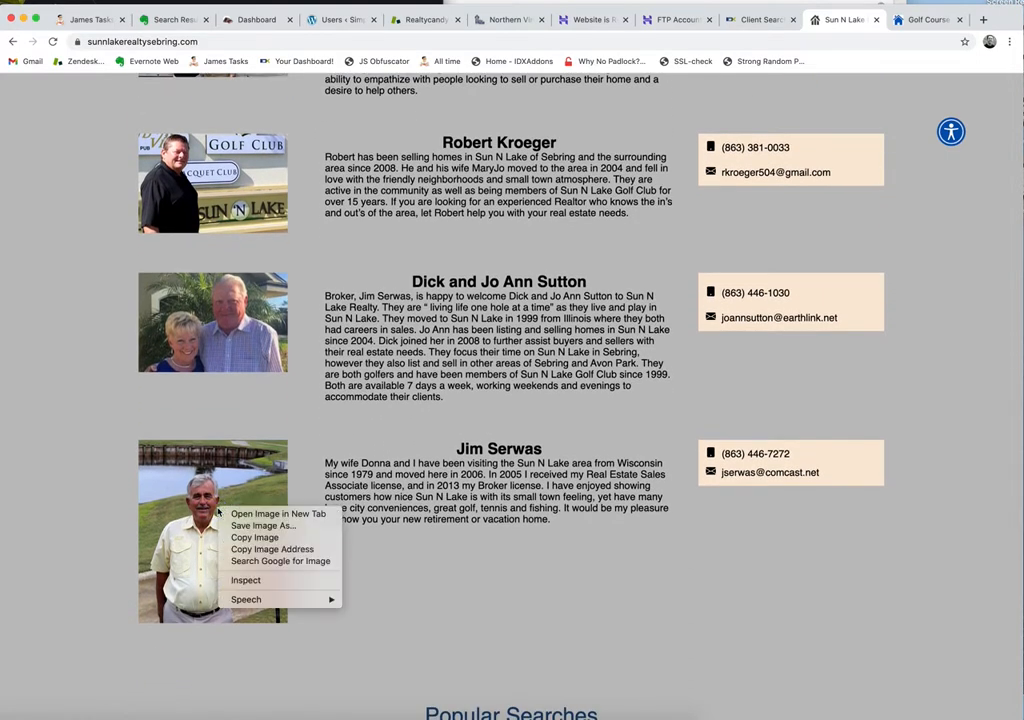
mouse_move(272, 548)
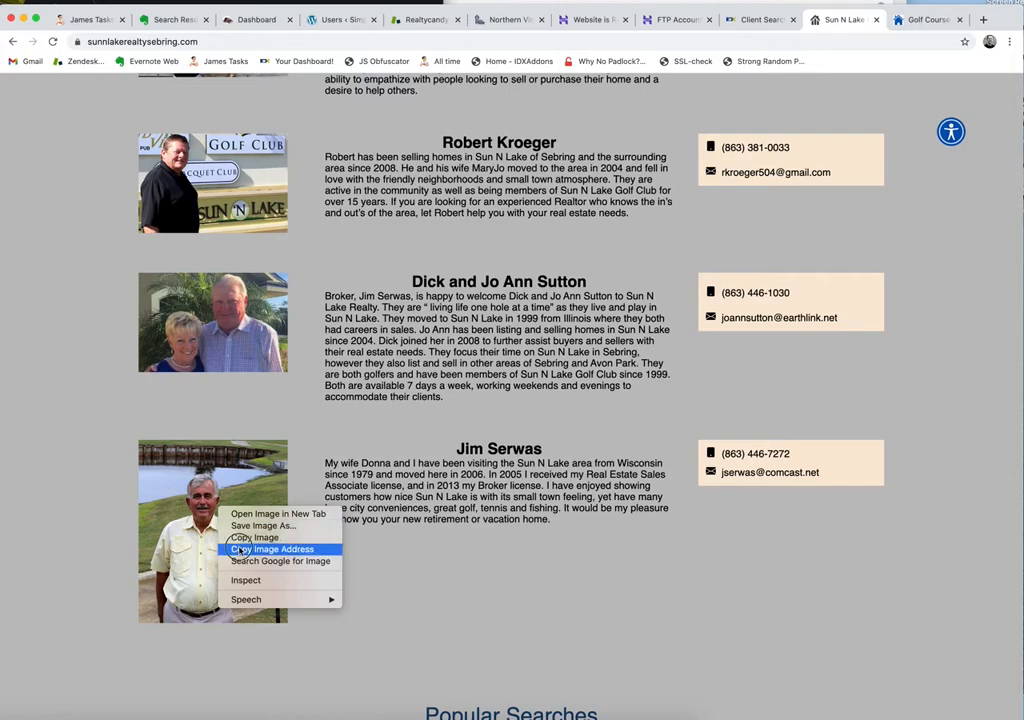
click(272, 548)
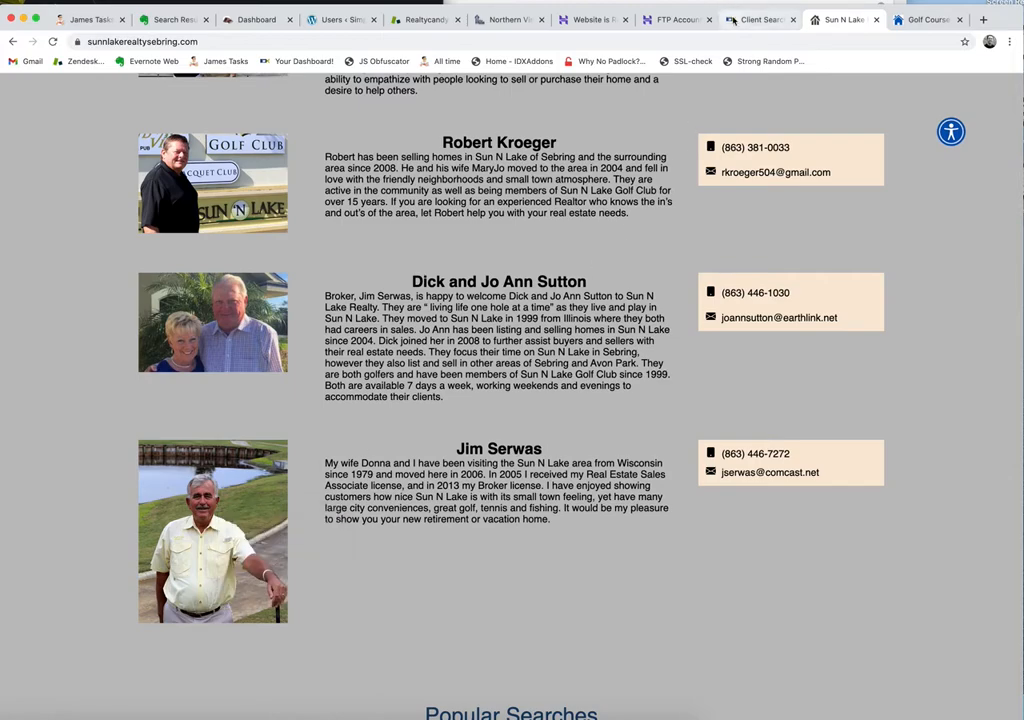
click(268, 20)
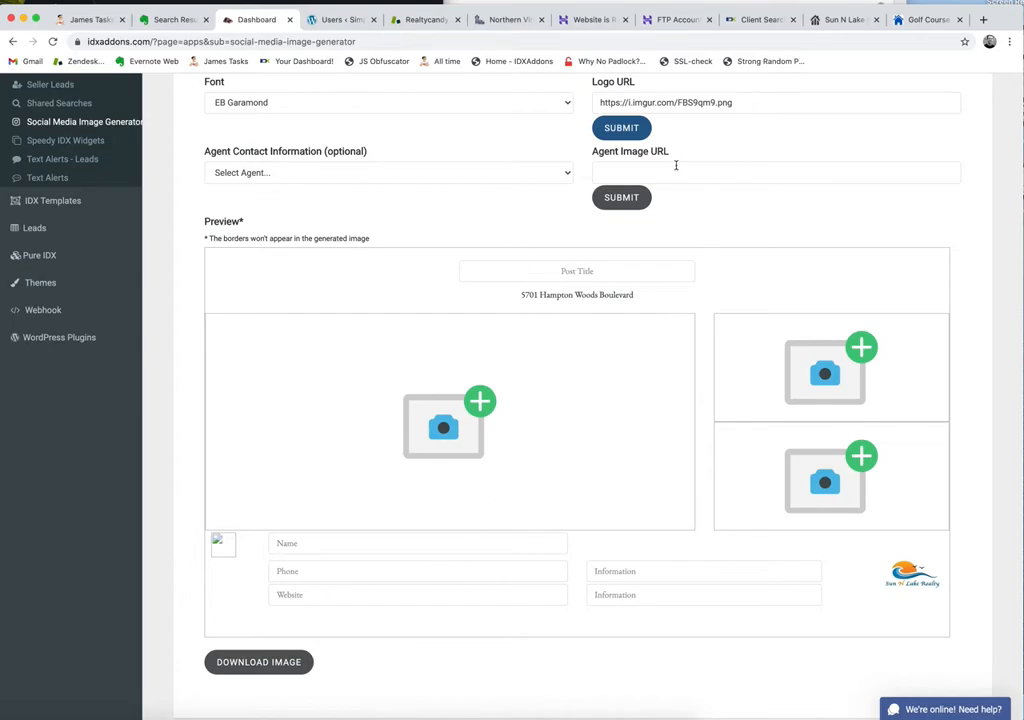
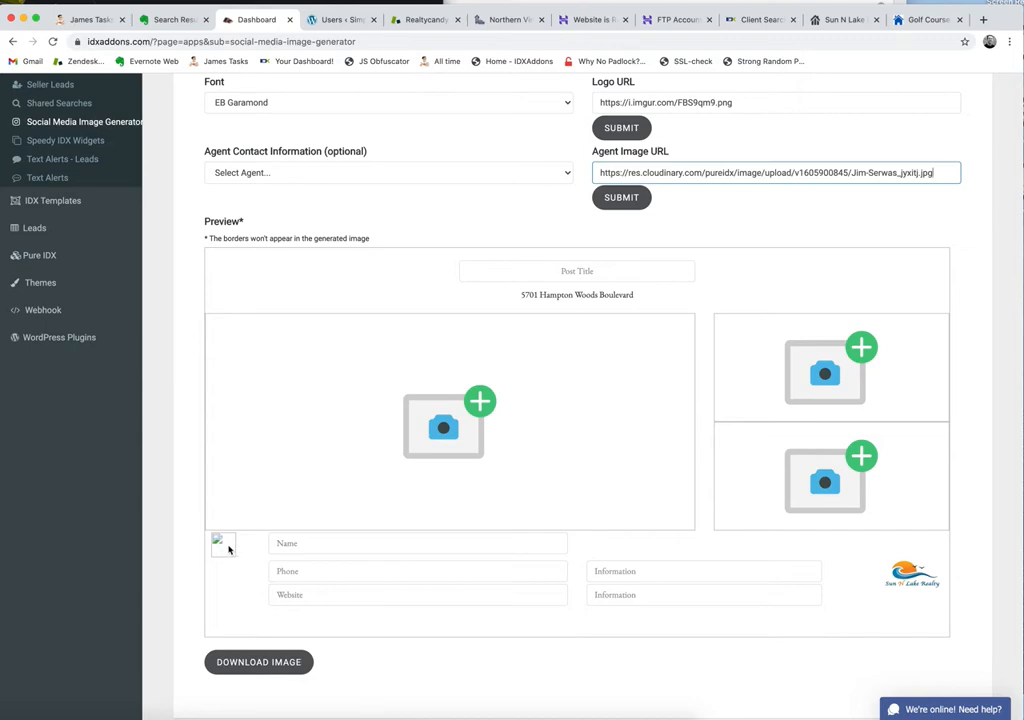
click(620, 198)
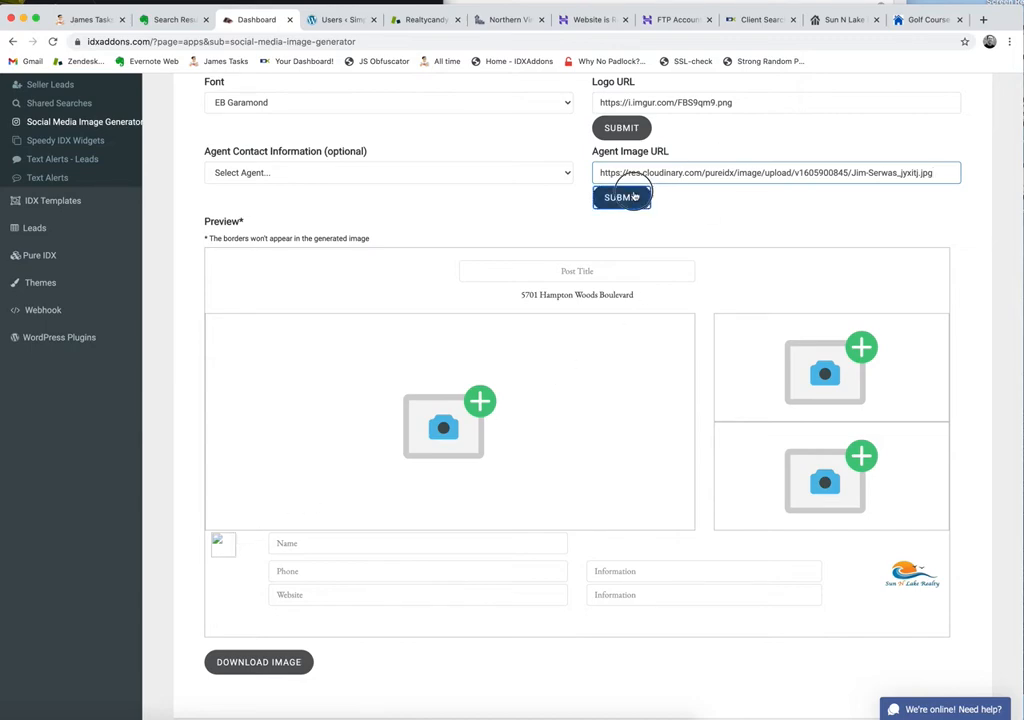
click(620, 198)
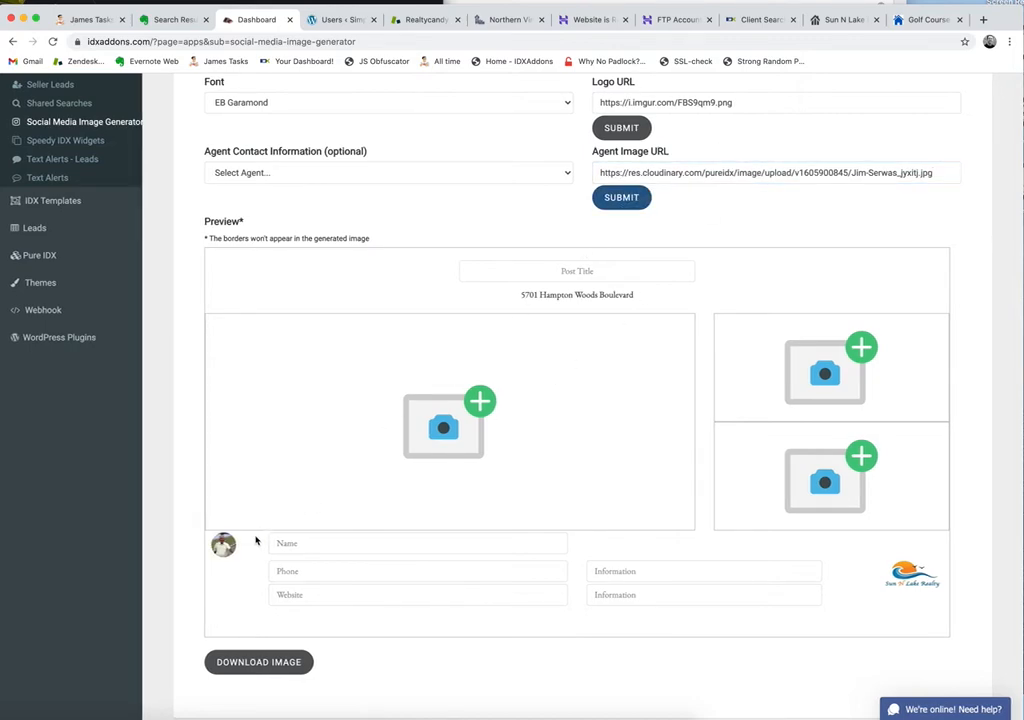
mouse_move(440, 348)
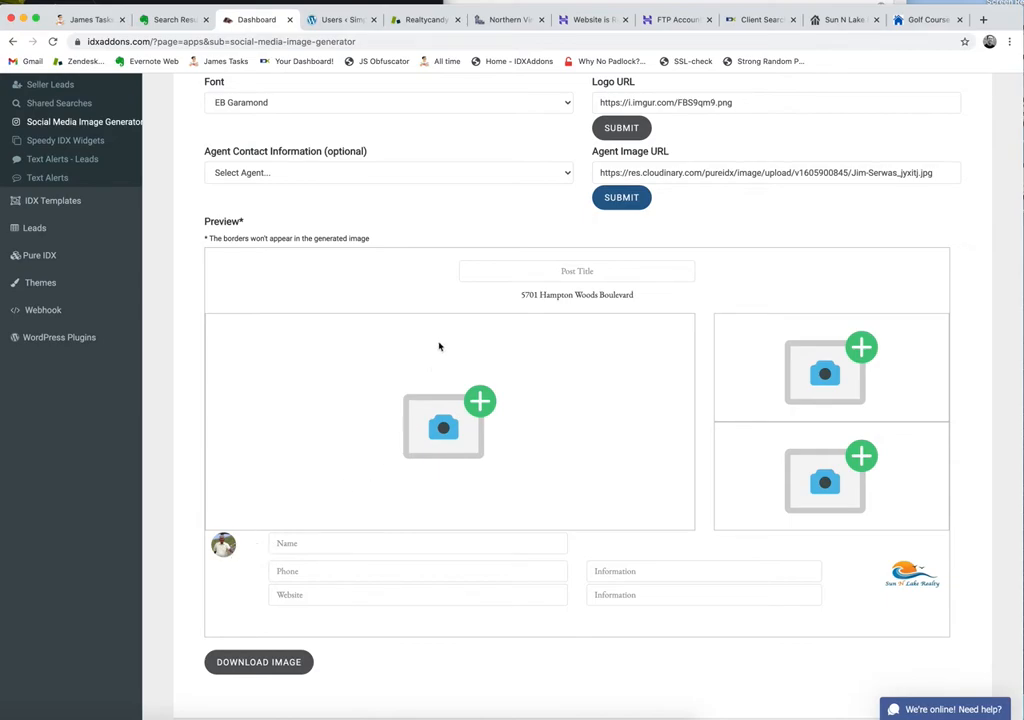
scroll(up, 3)
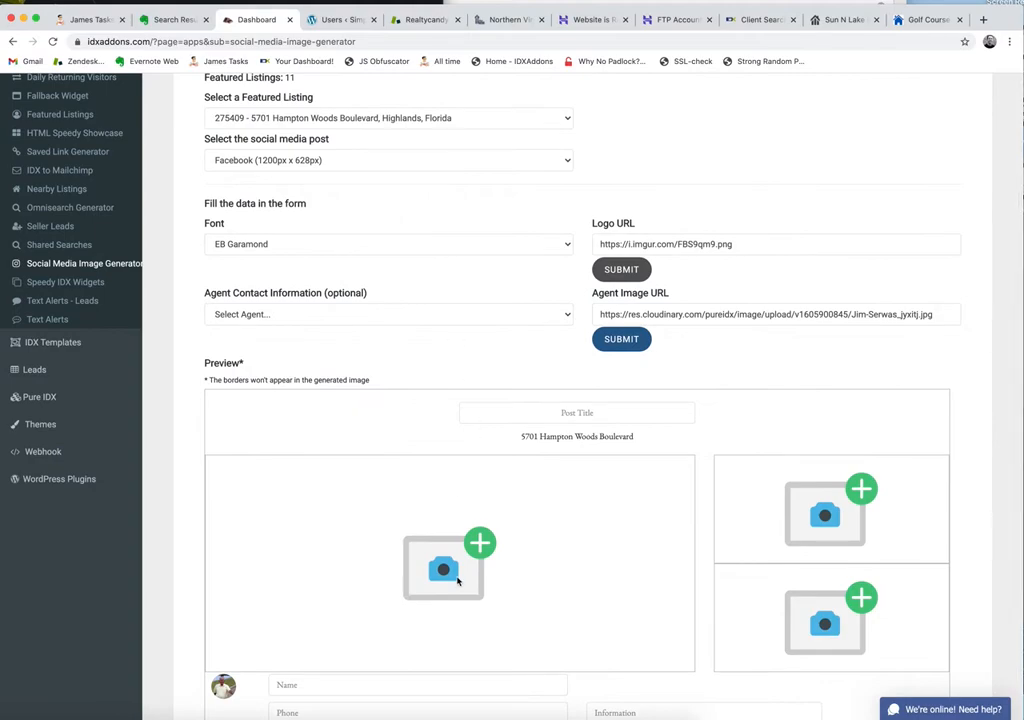
- Set the house front photo as main image and fill the side slots from the listing gallery
click(444, 568)
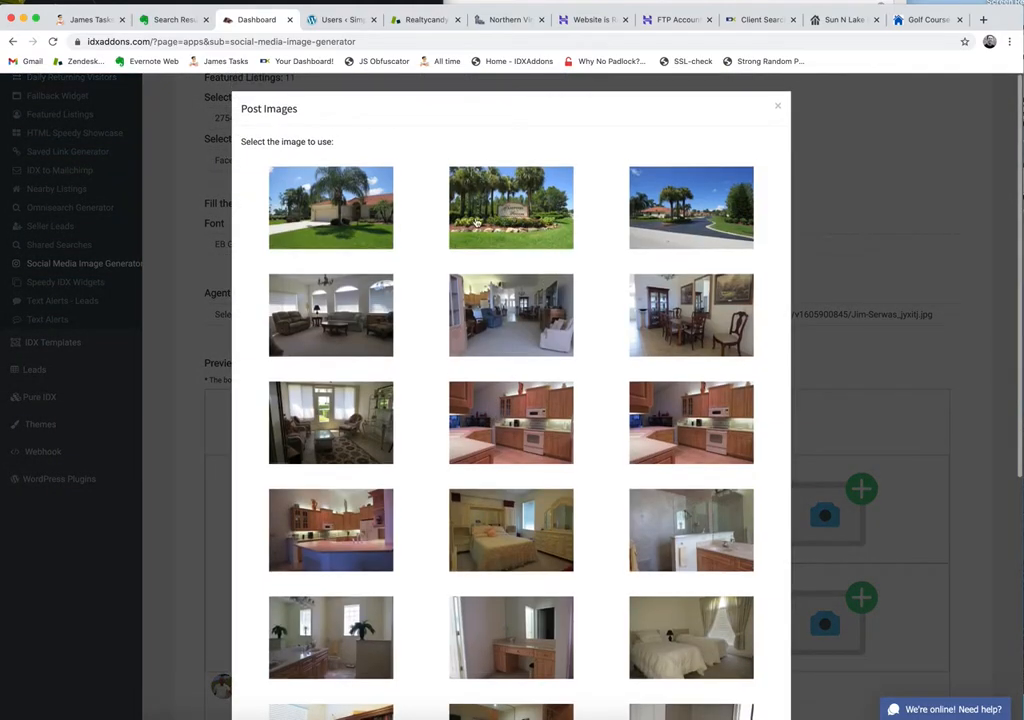
click(330, 206)
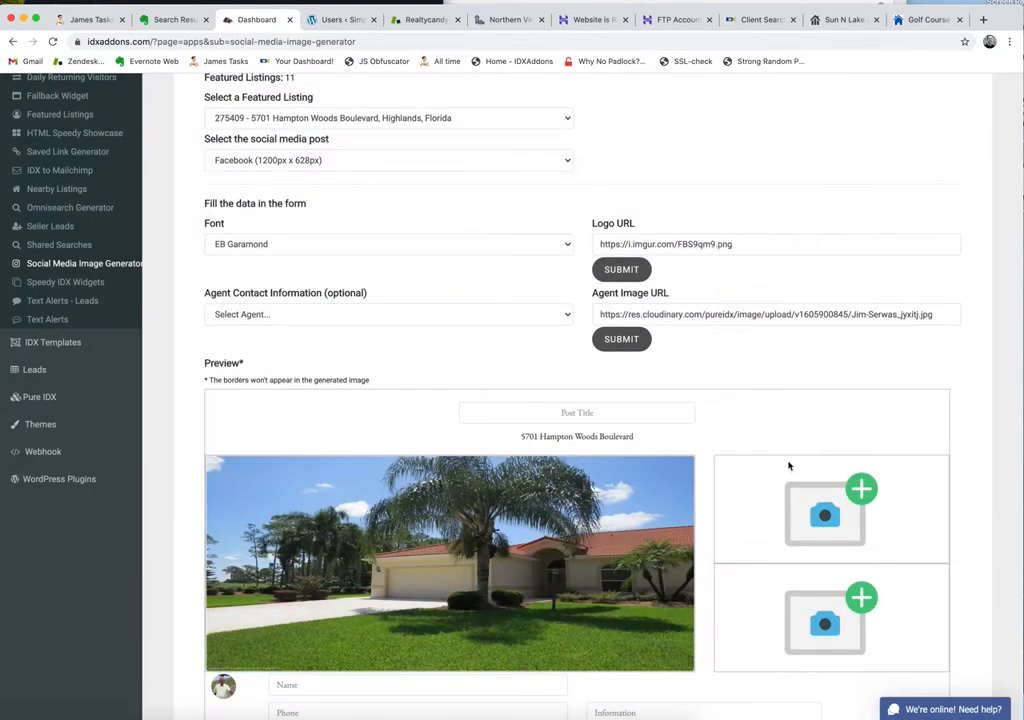
click(824, 510)
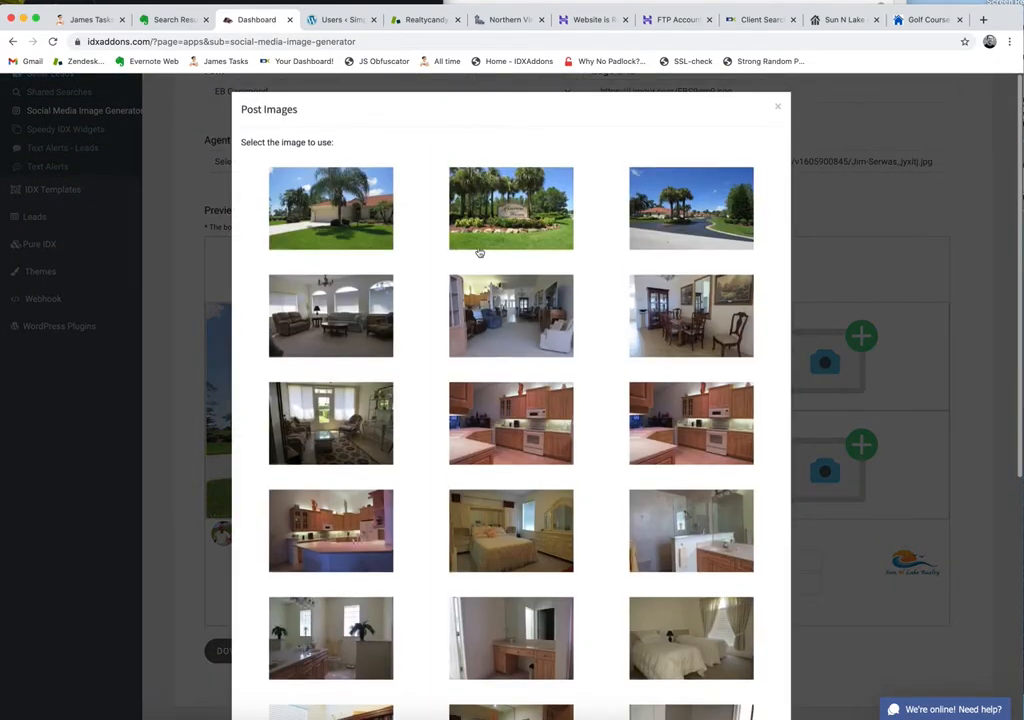
click(330, 208)
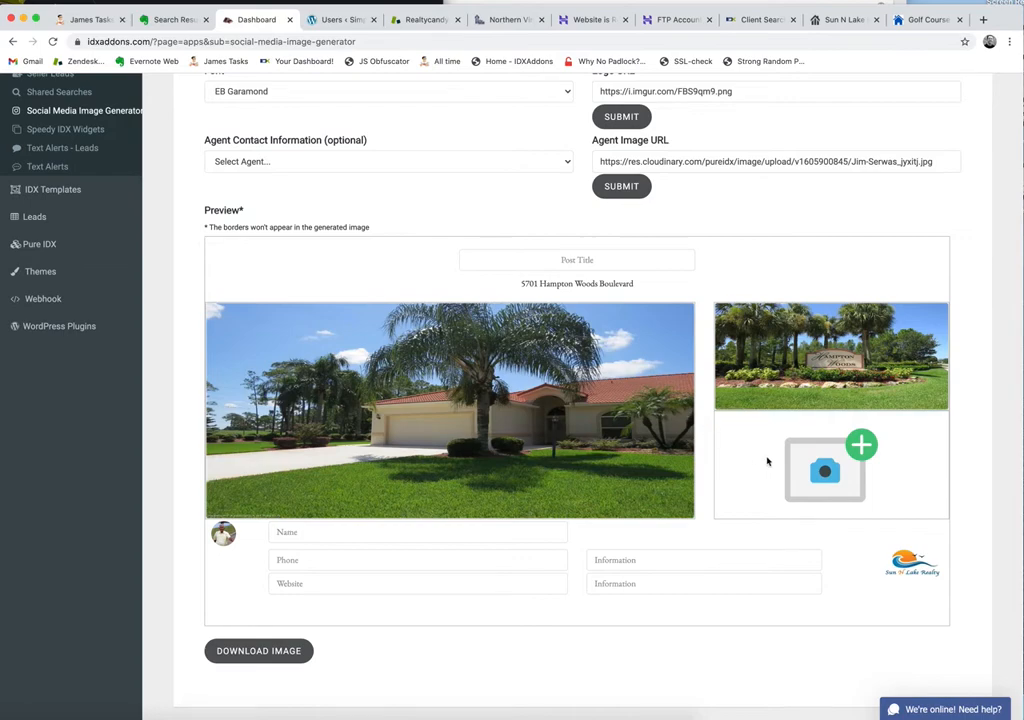
click(824, 468)
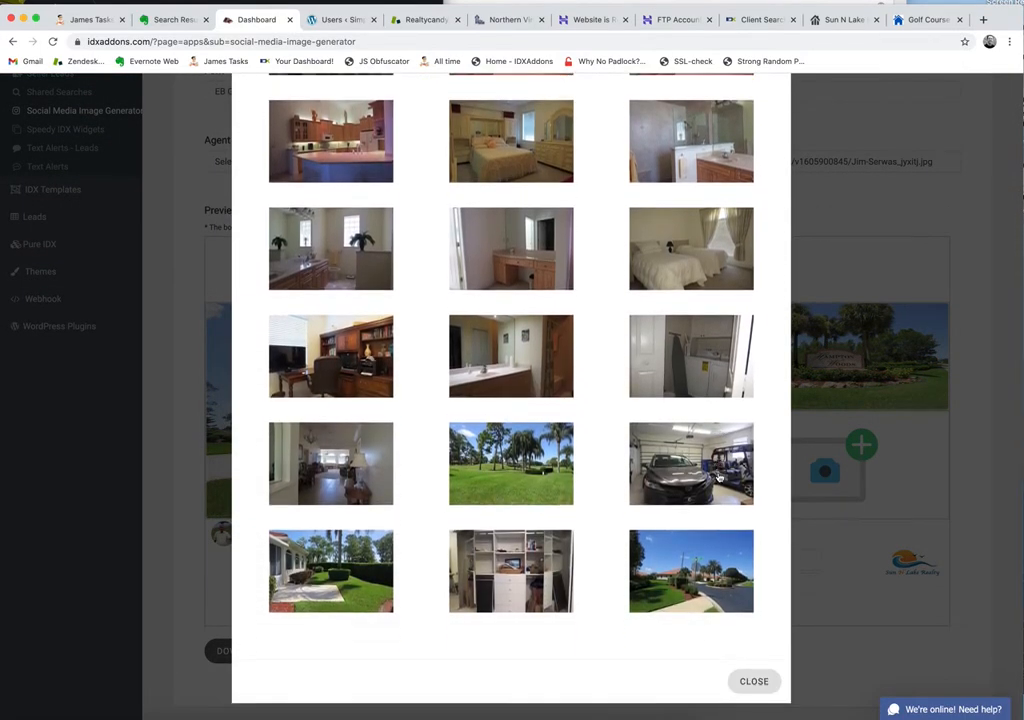
mouse_move(330, 572)
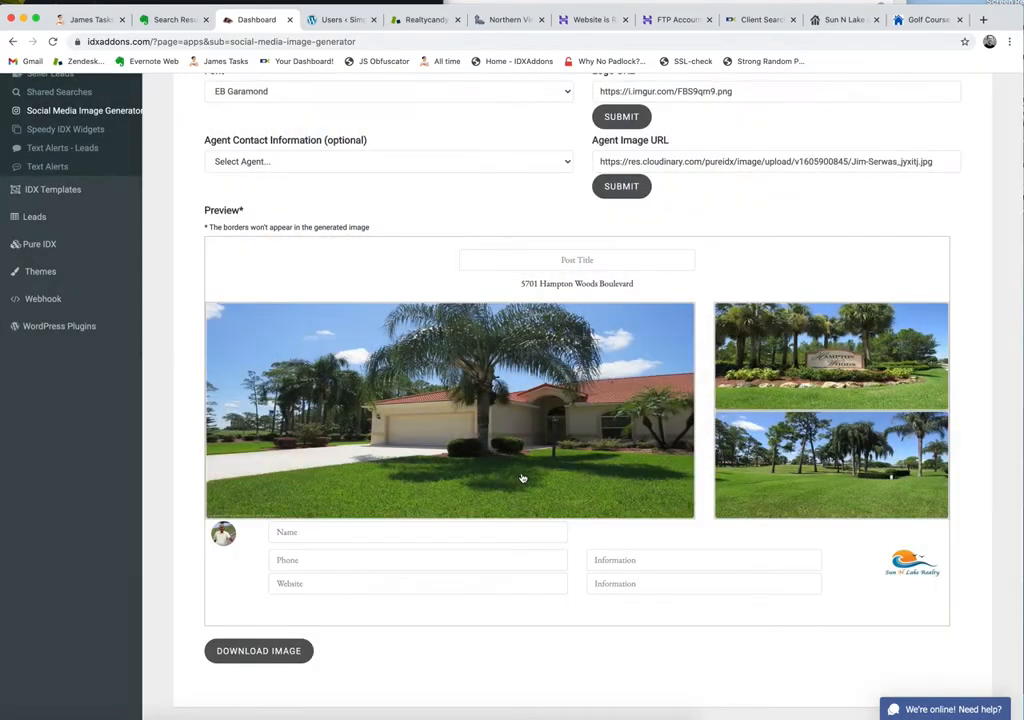
mouse_move(510, 468)
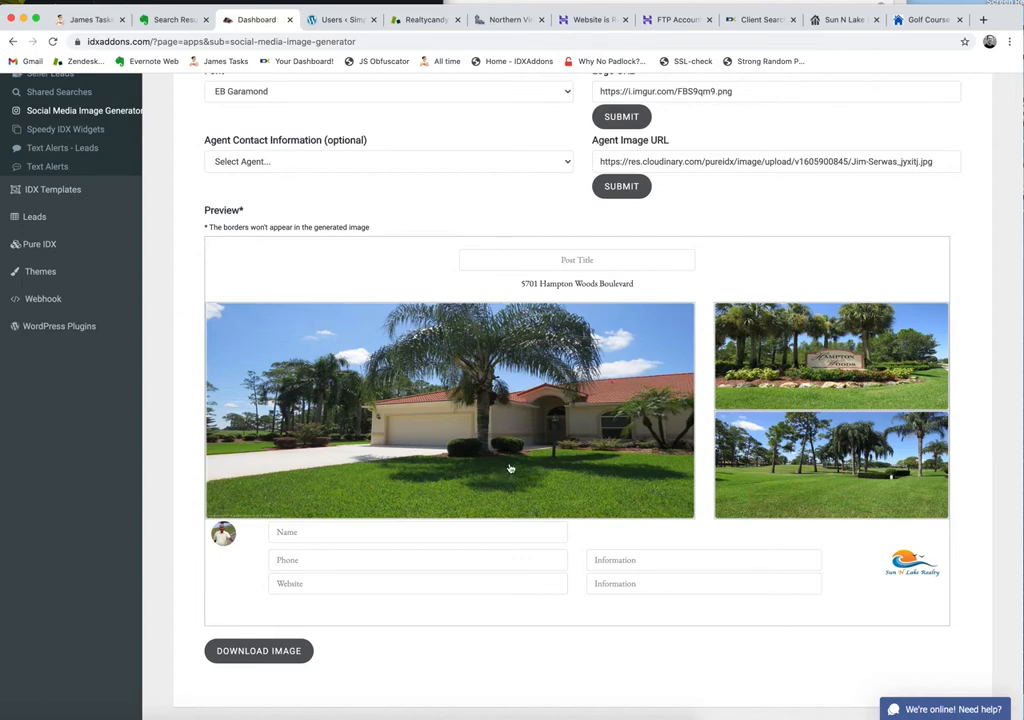
click(576, 260)
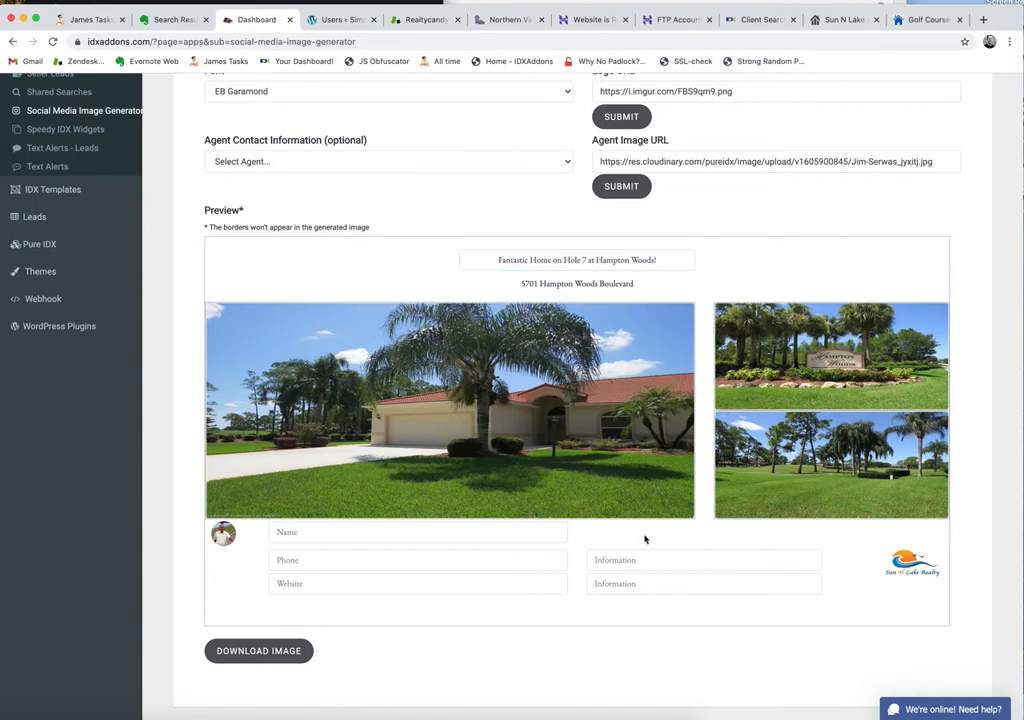
- Enter 'Contact Jim at 555.124.3434' and the office line with 555.111.2222 in Name and Phone
click(416, 532)
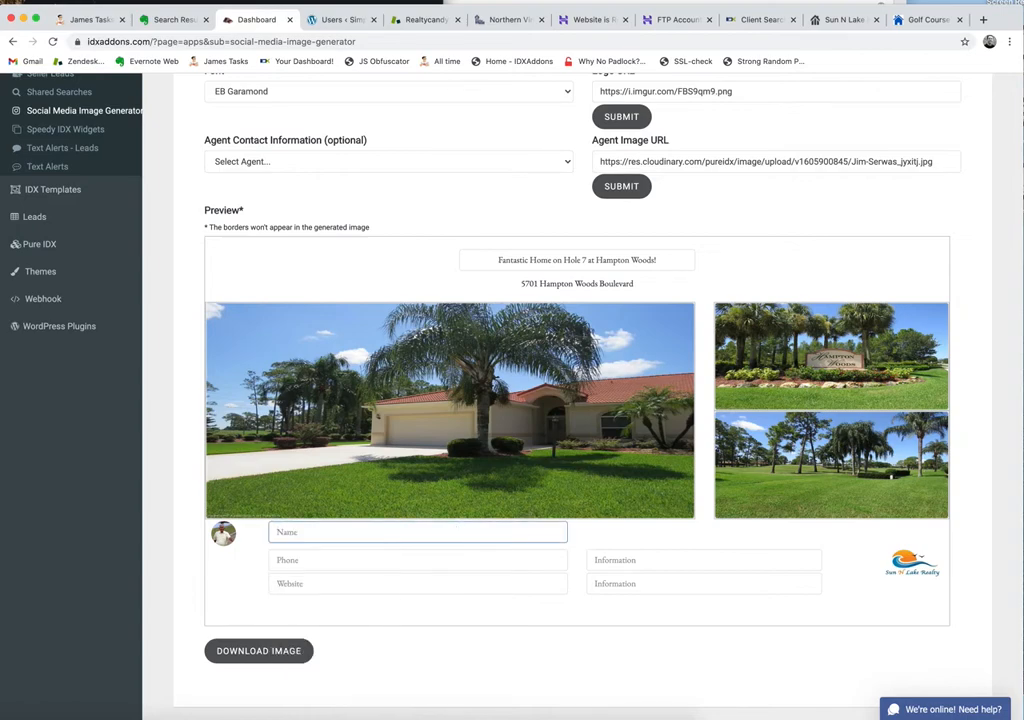
text(Contact Jim at)
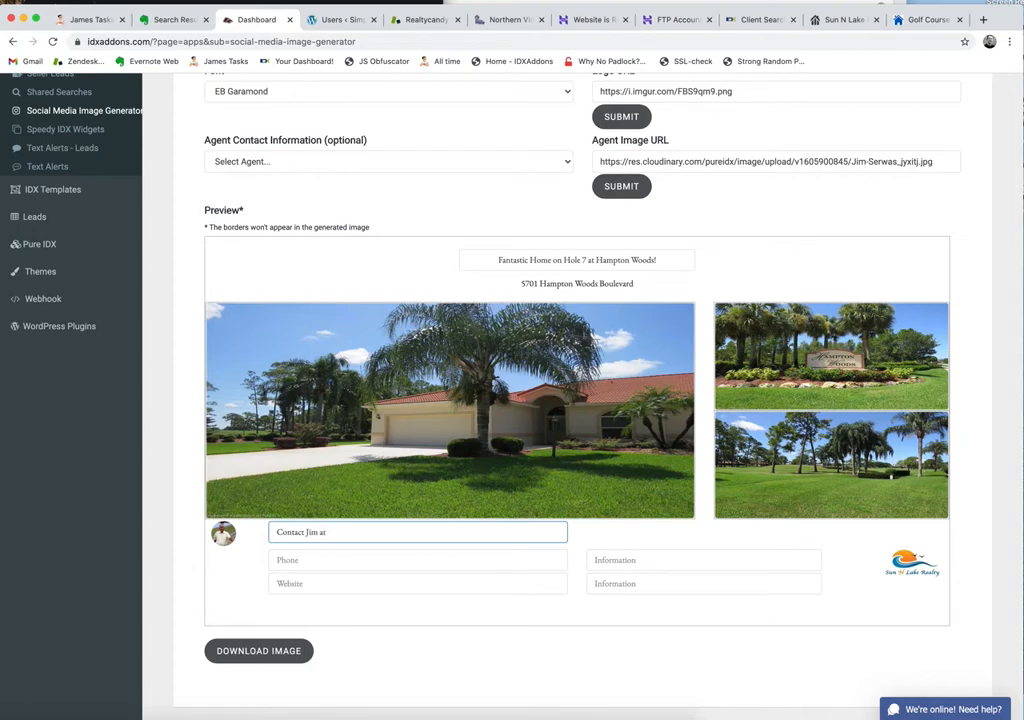
text(555)
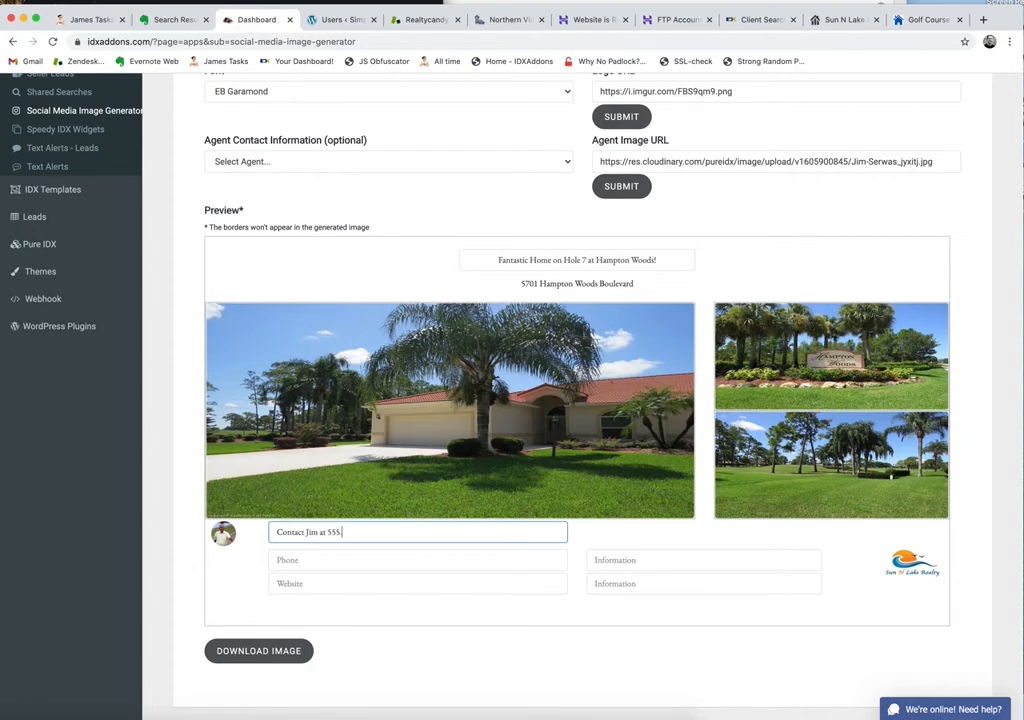
text(124.)
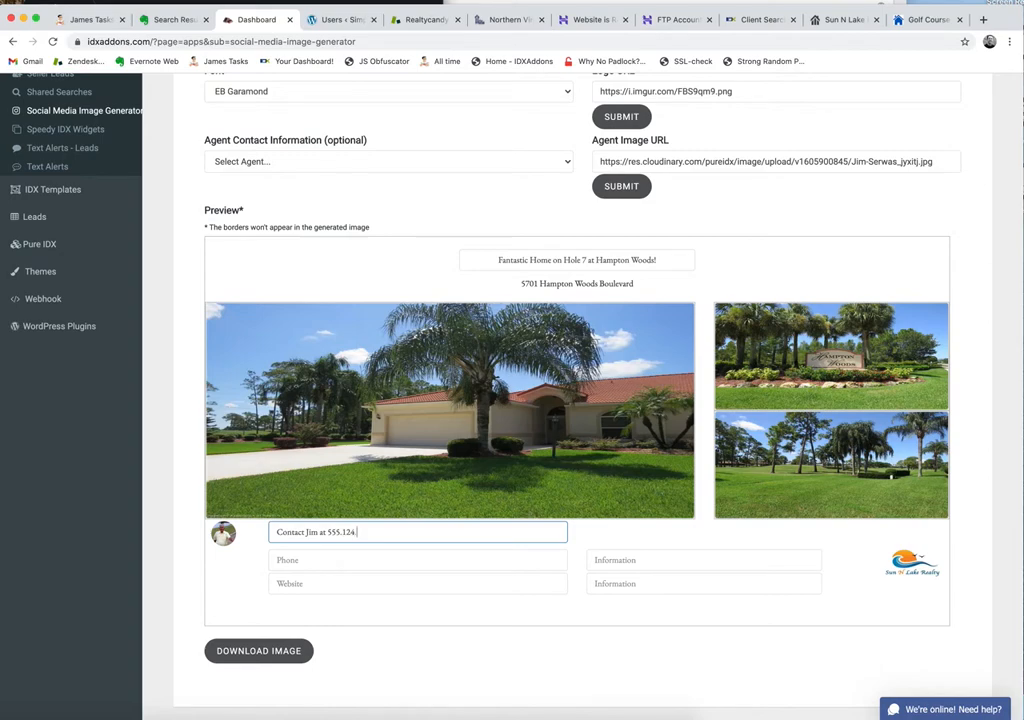
text(3434)
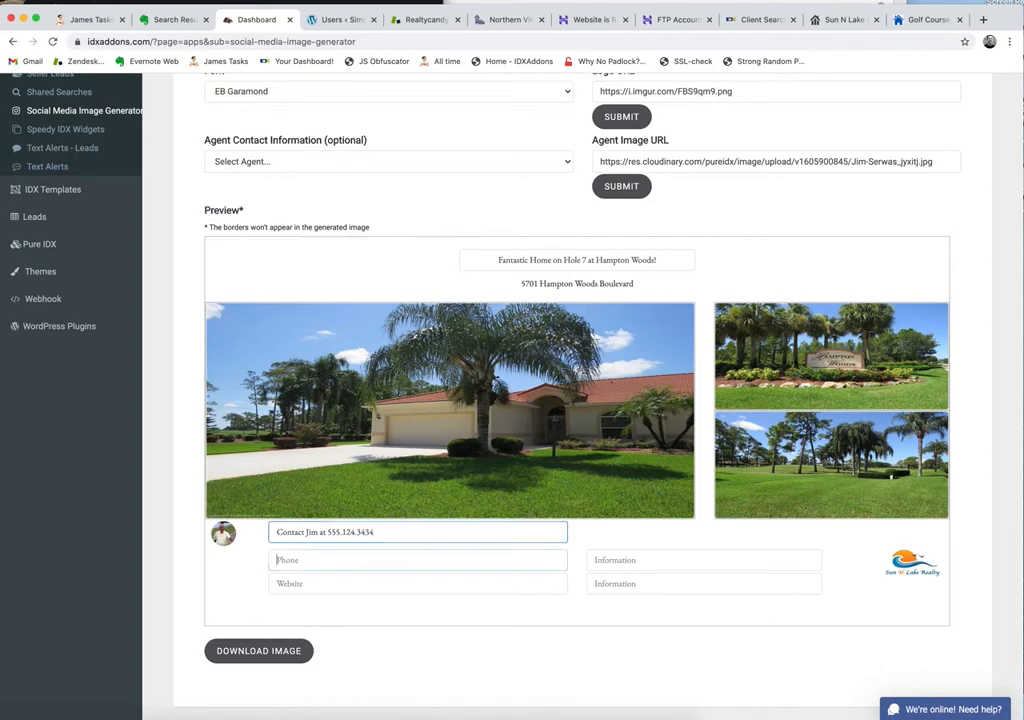
click(416, 560)
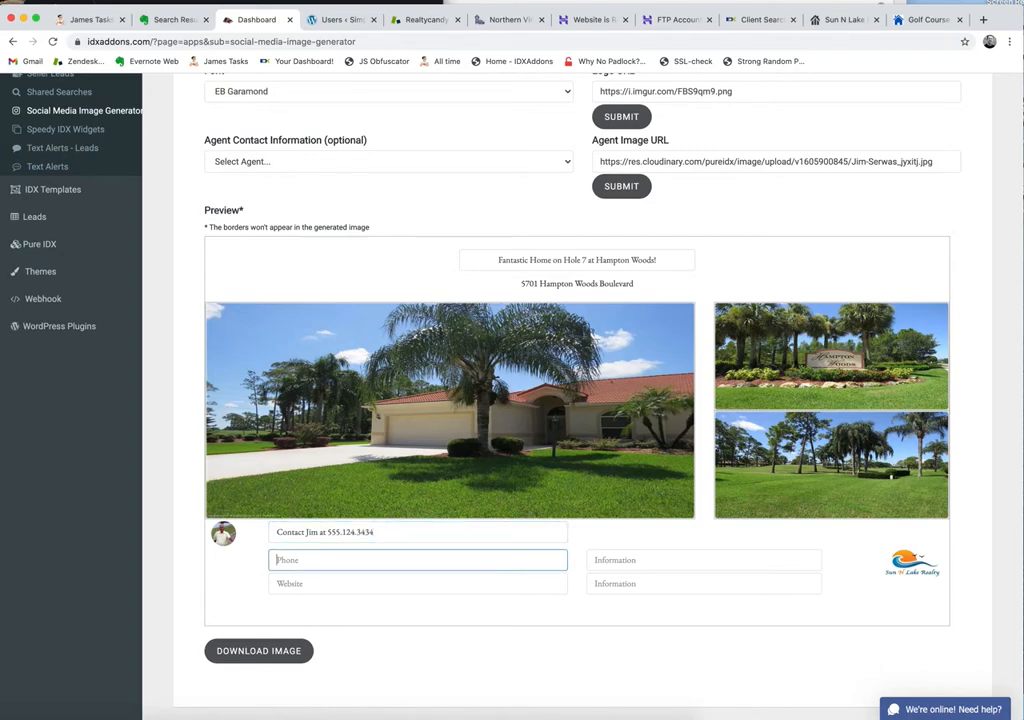
text(or call our office at)
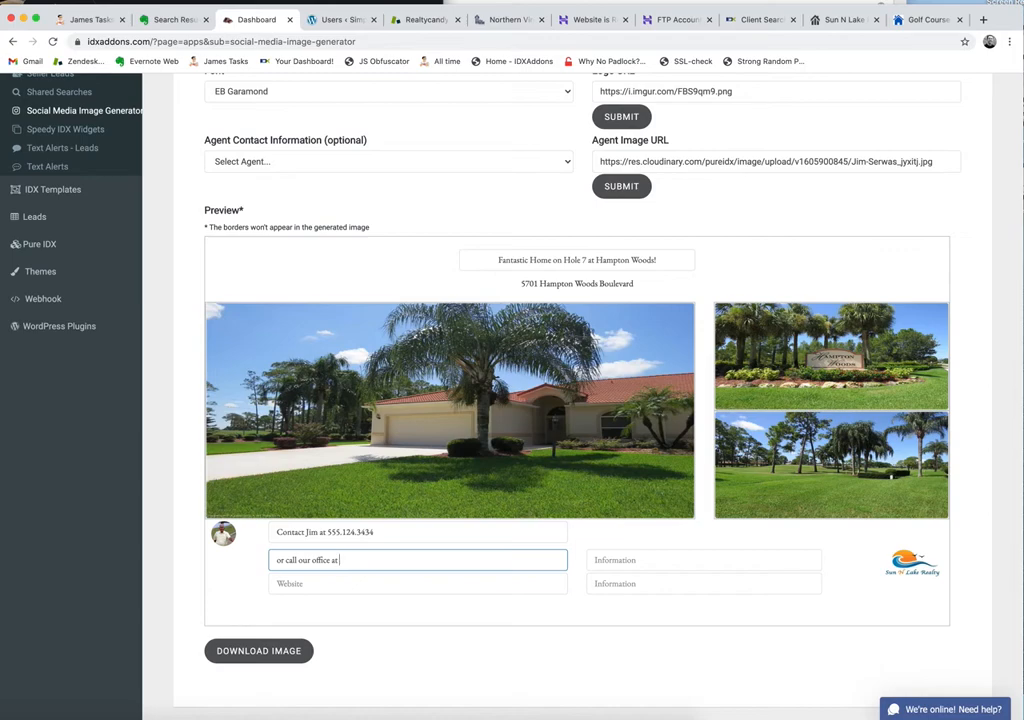
text(555.111.2222)
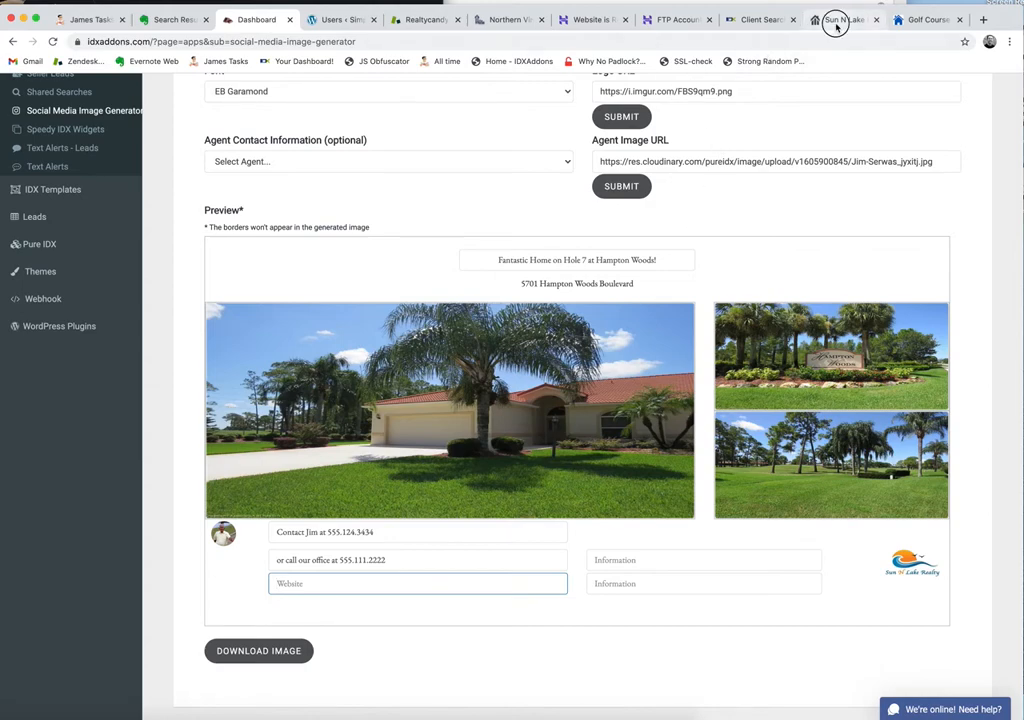
- Copy the Sun N Lake Realty site address for the Website field
click(840, 20)
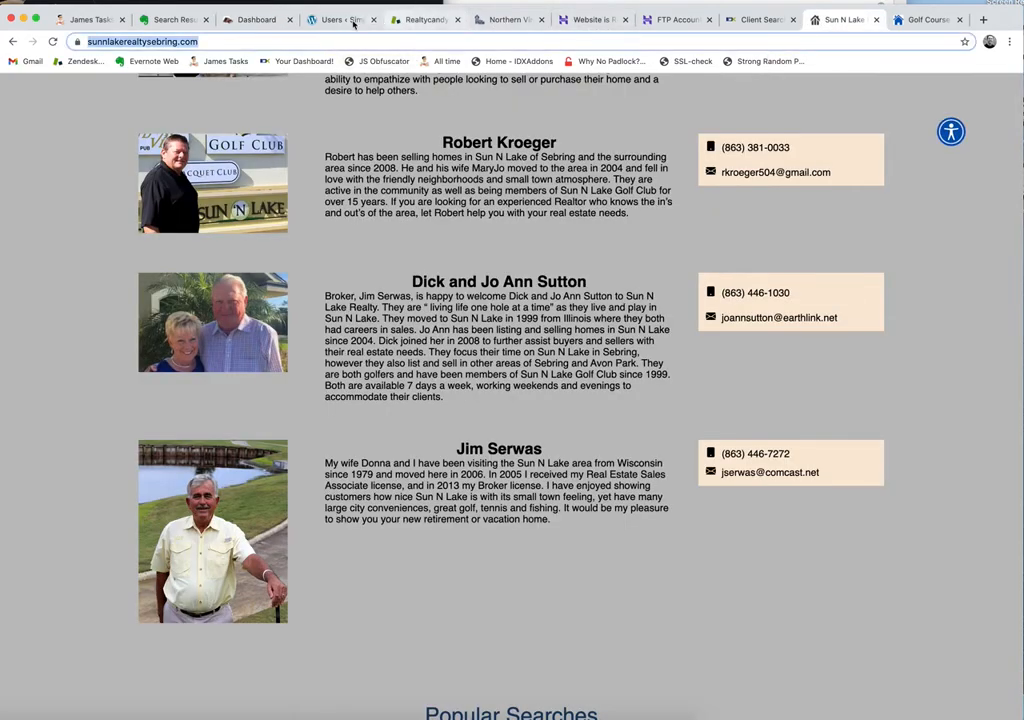
click(258, 18)
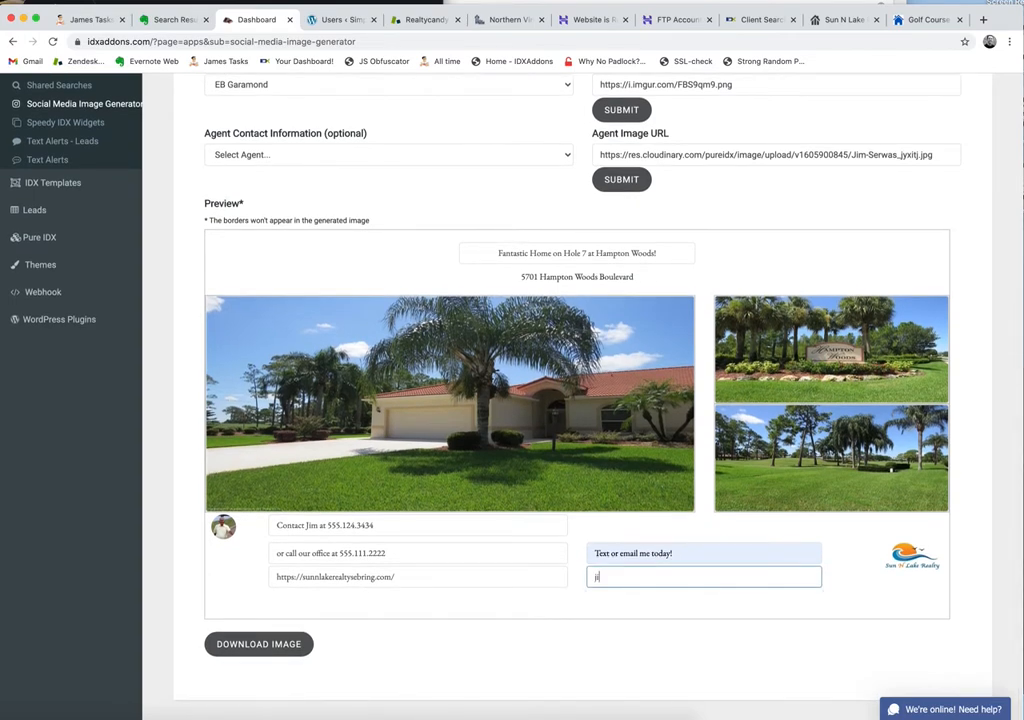
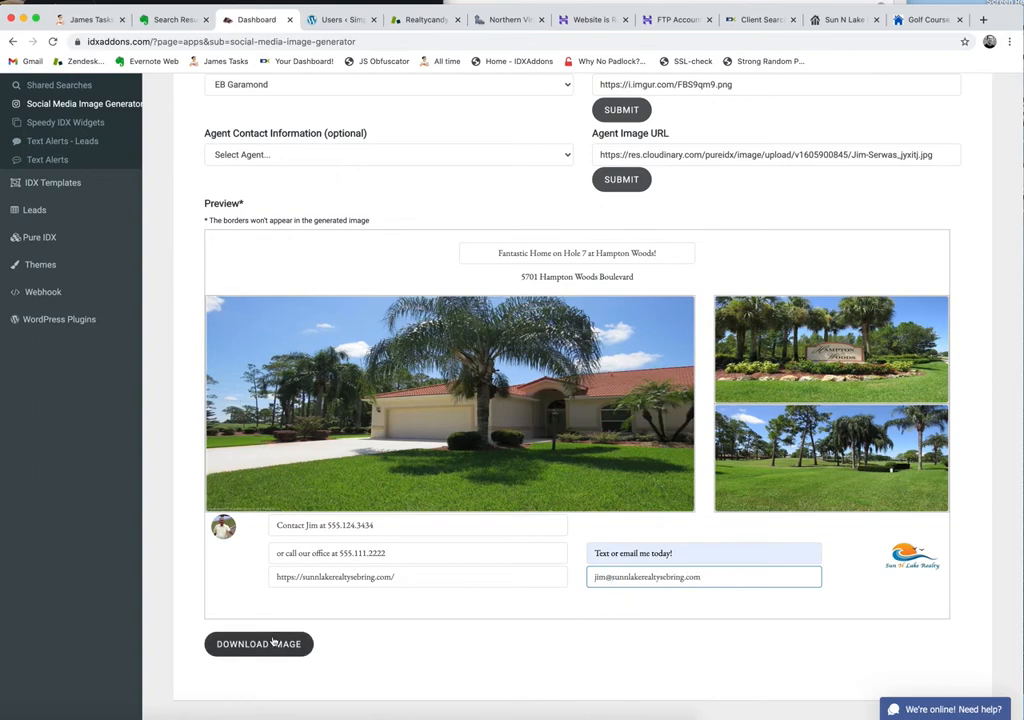
click(258, 644)
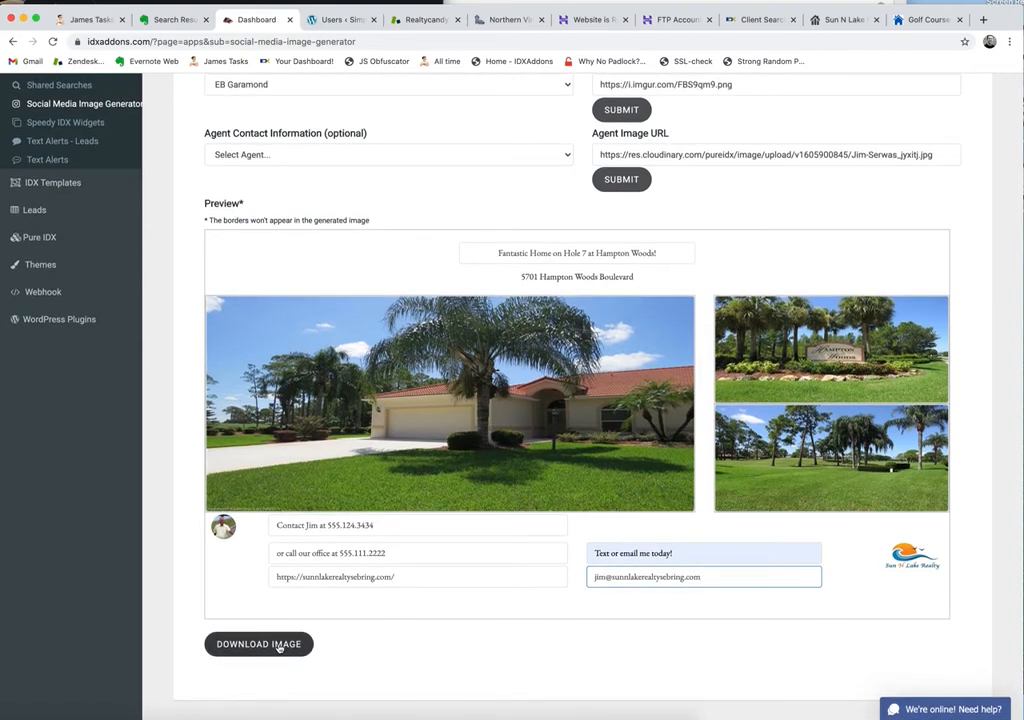
click(258, 644)
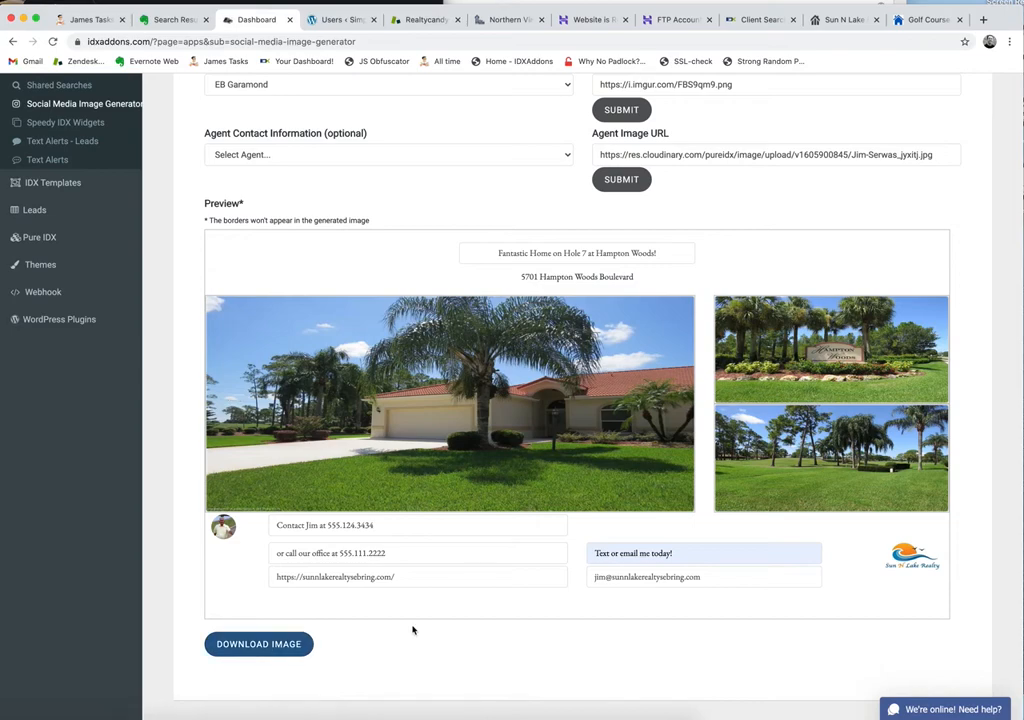
click(258, 644)
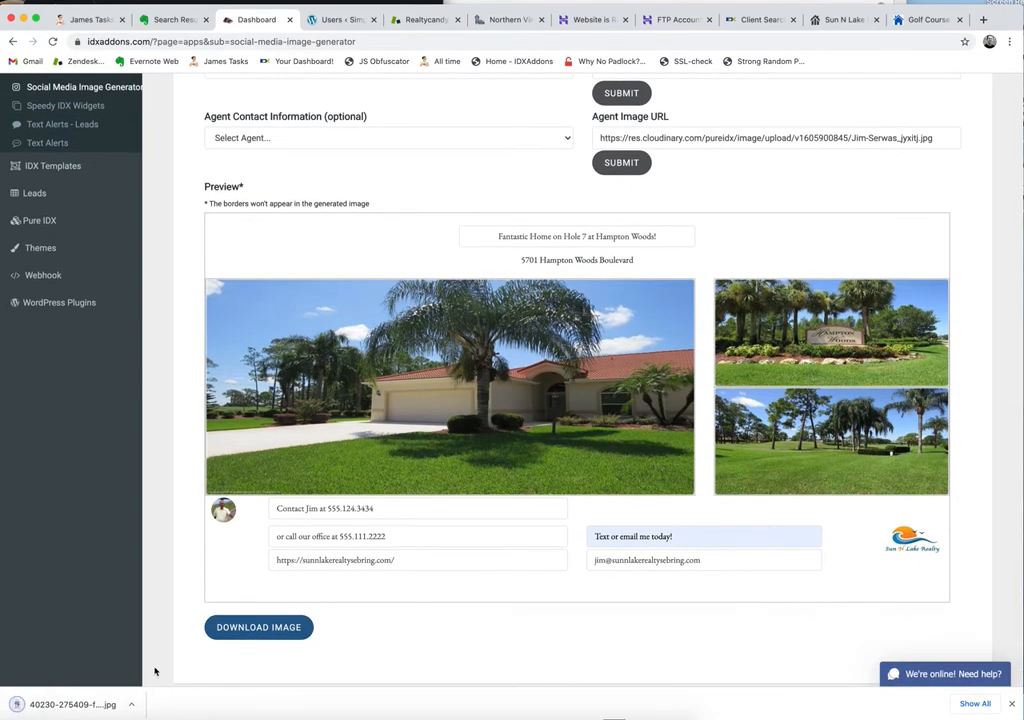
click(258, 628)
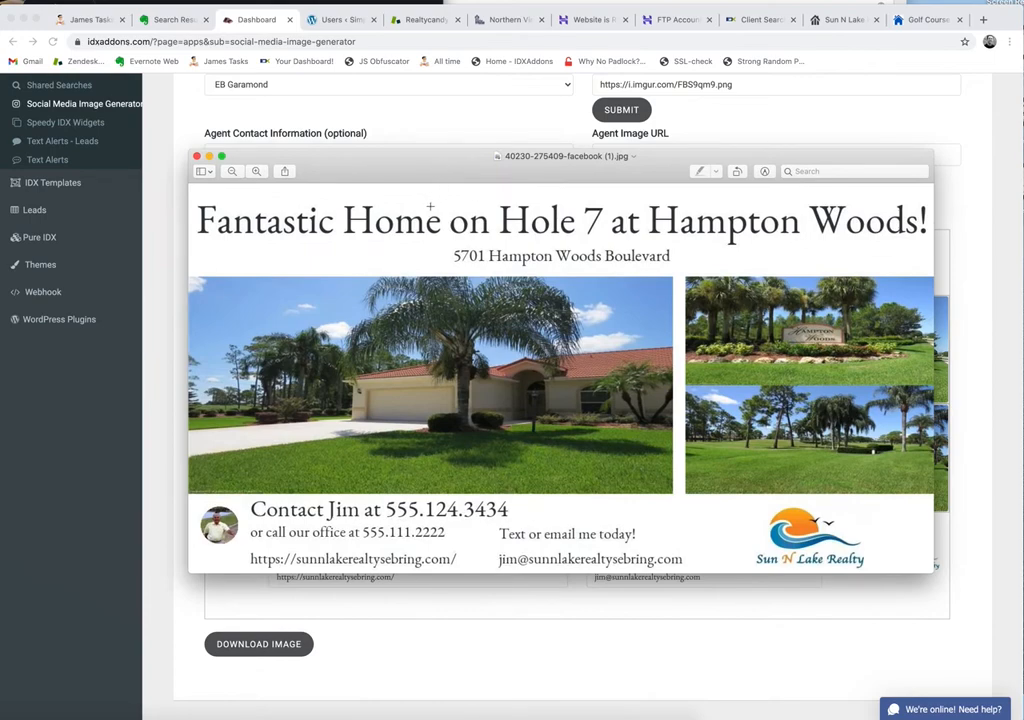
mouse_move(432, 276)
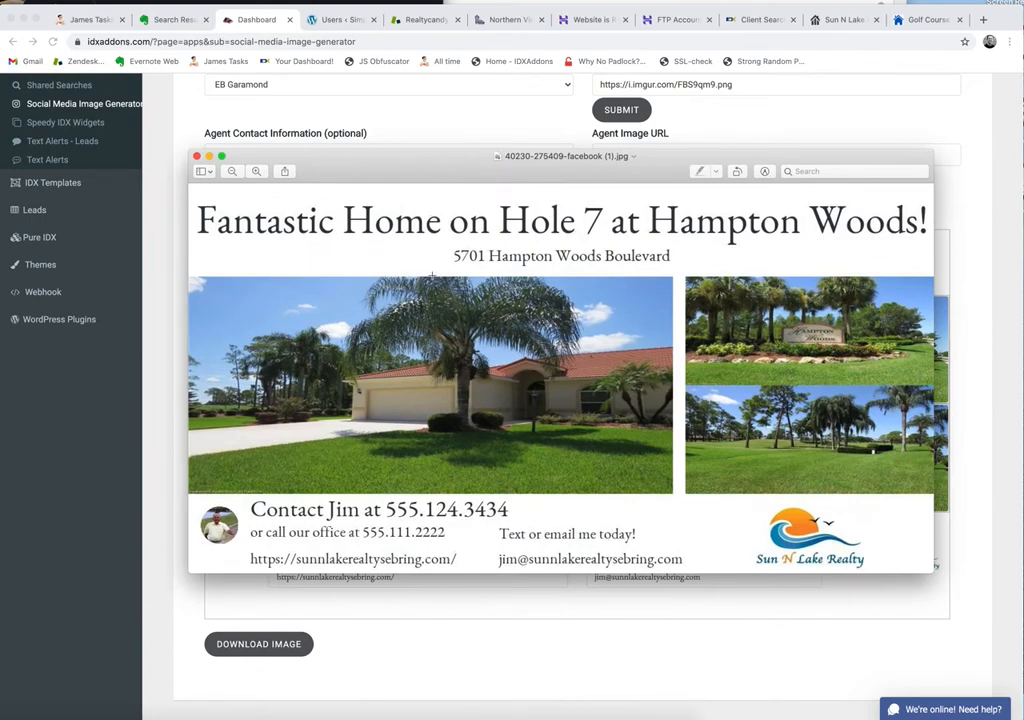
mouse_move(578, 164)
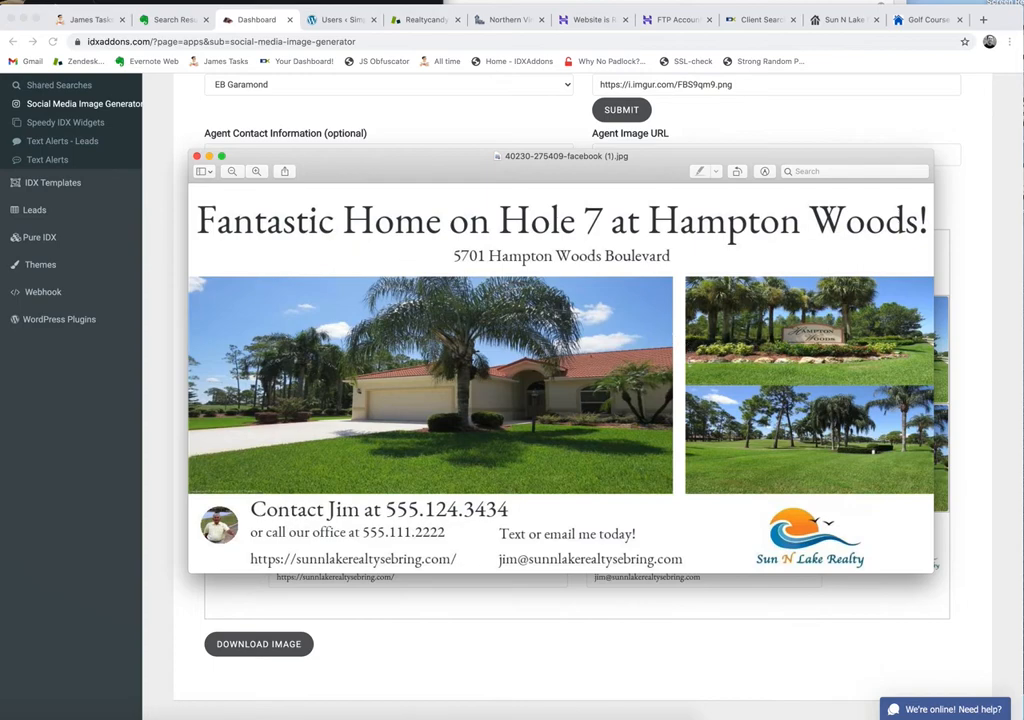
mouse_move(532, 380)
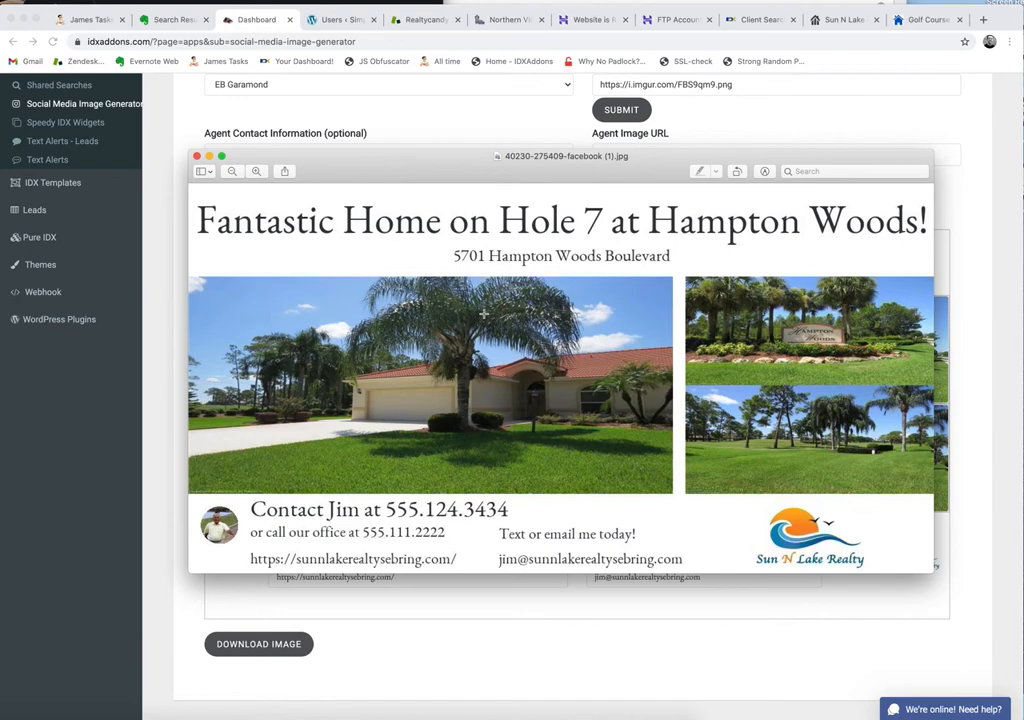
mouse_move(424, 252)
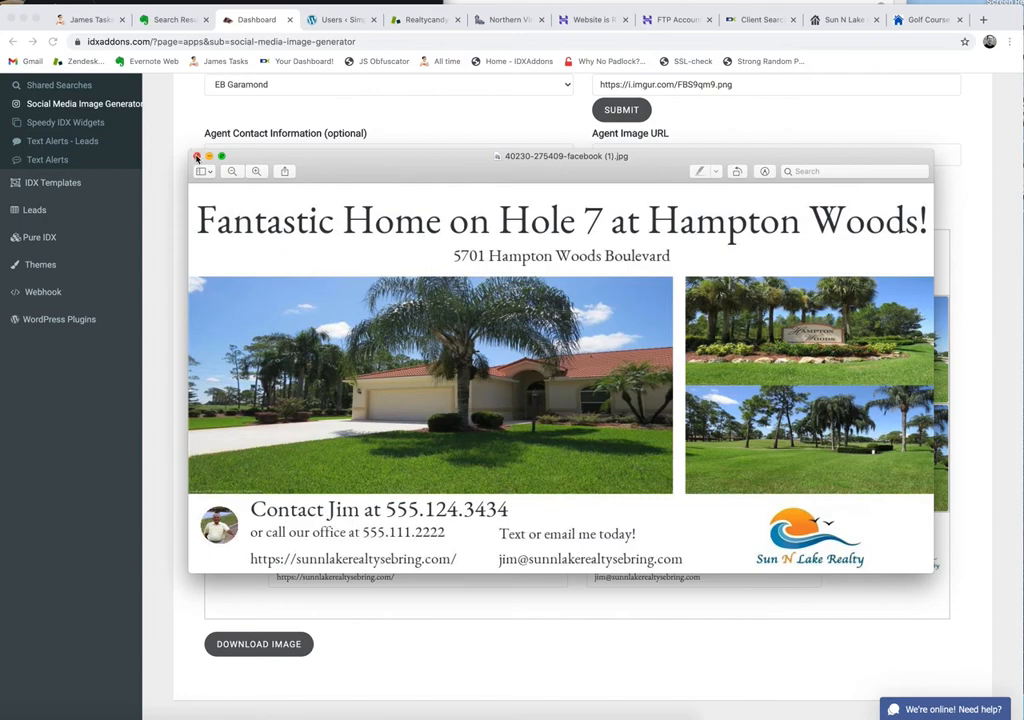
mouse_move(306, 168)
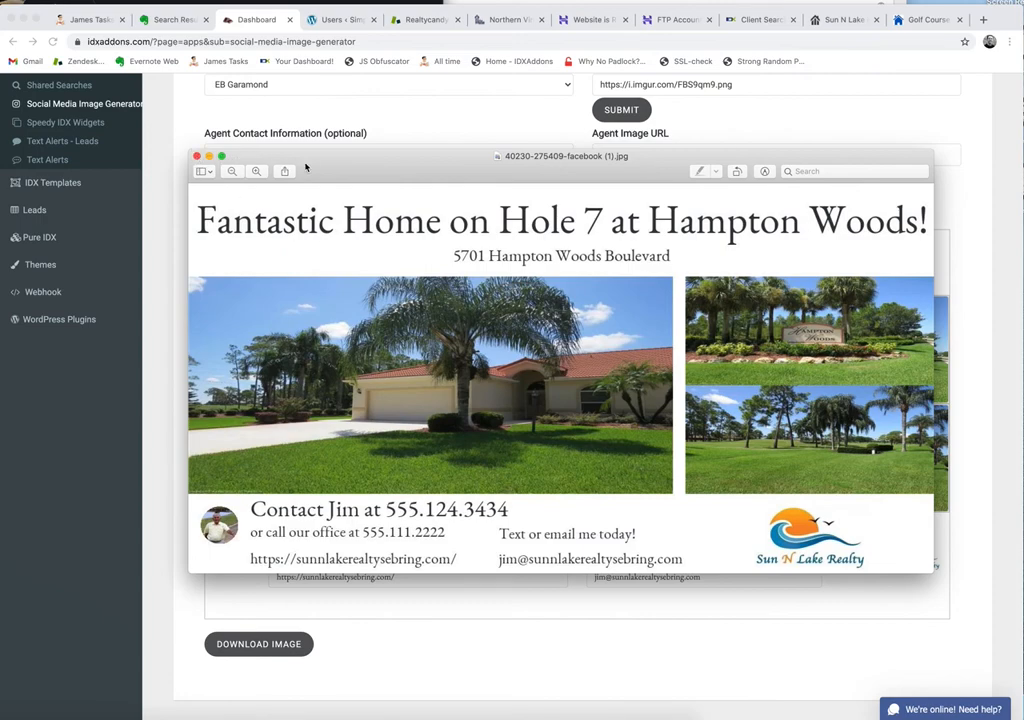
mouse_move(324, 172)
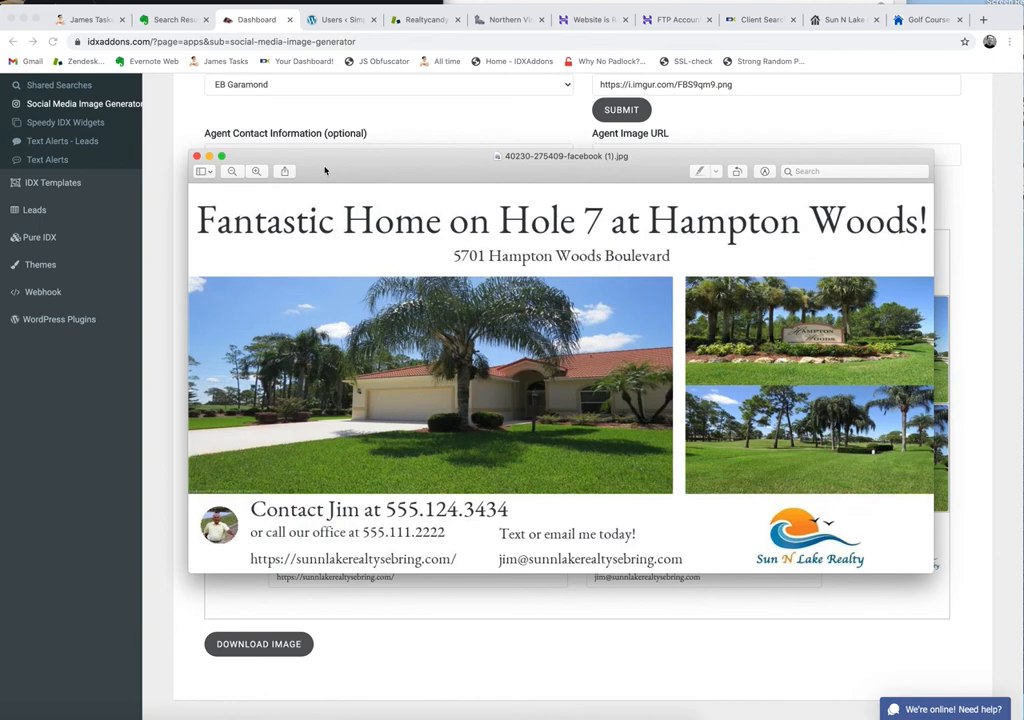